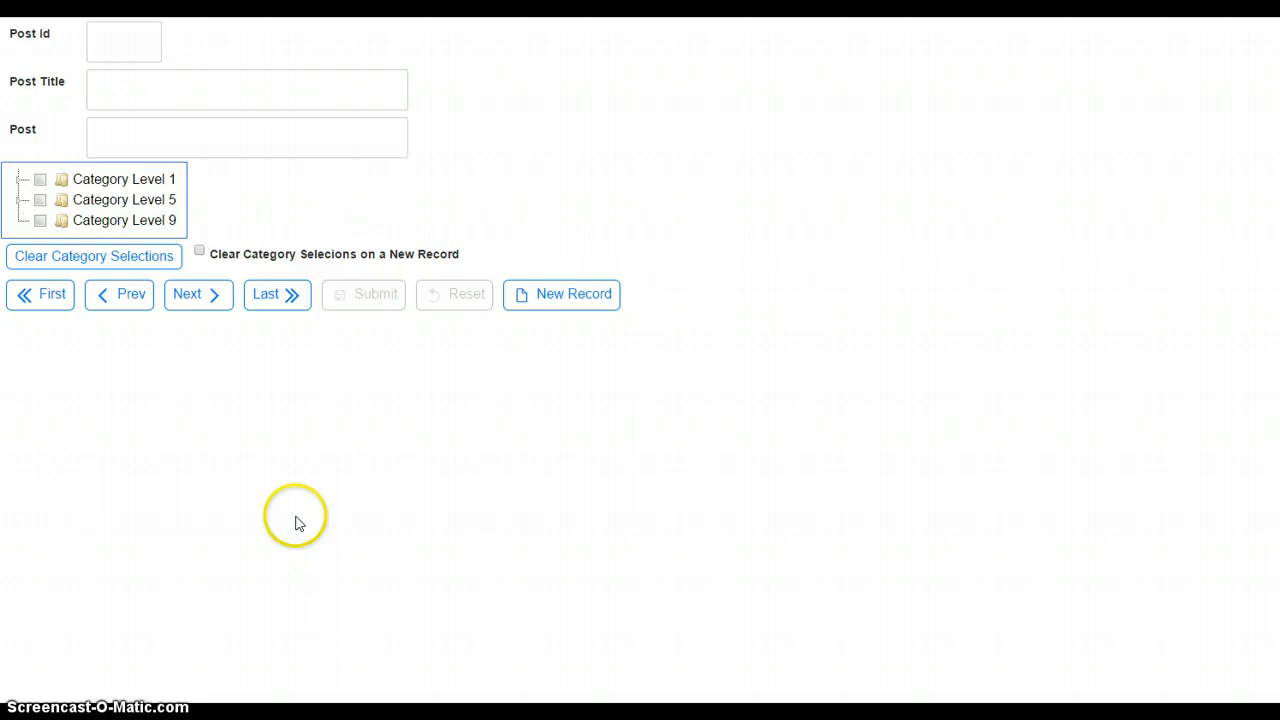
pyautogui.moveTo(92, 40)
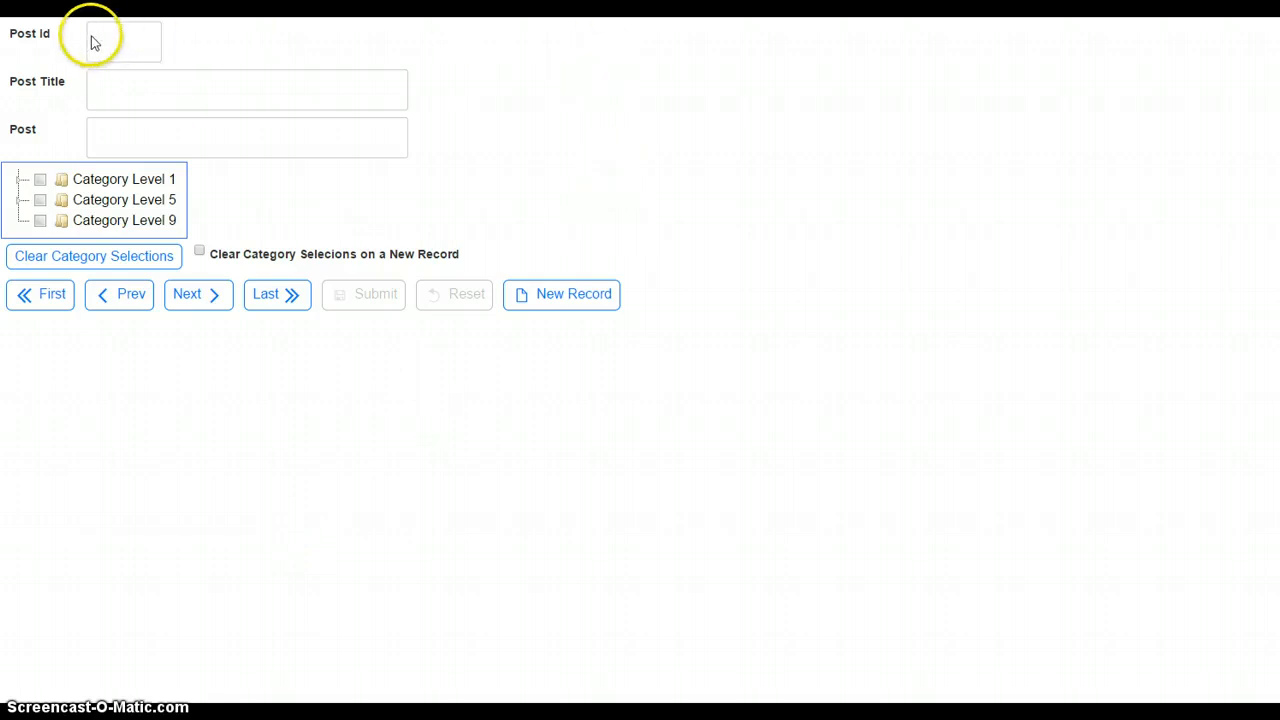
pyautogui.moveTo(42, 40)
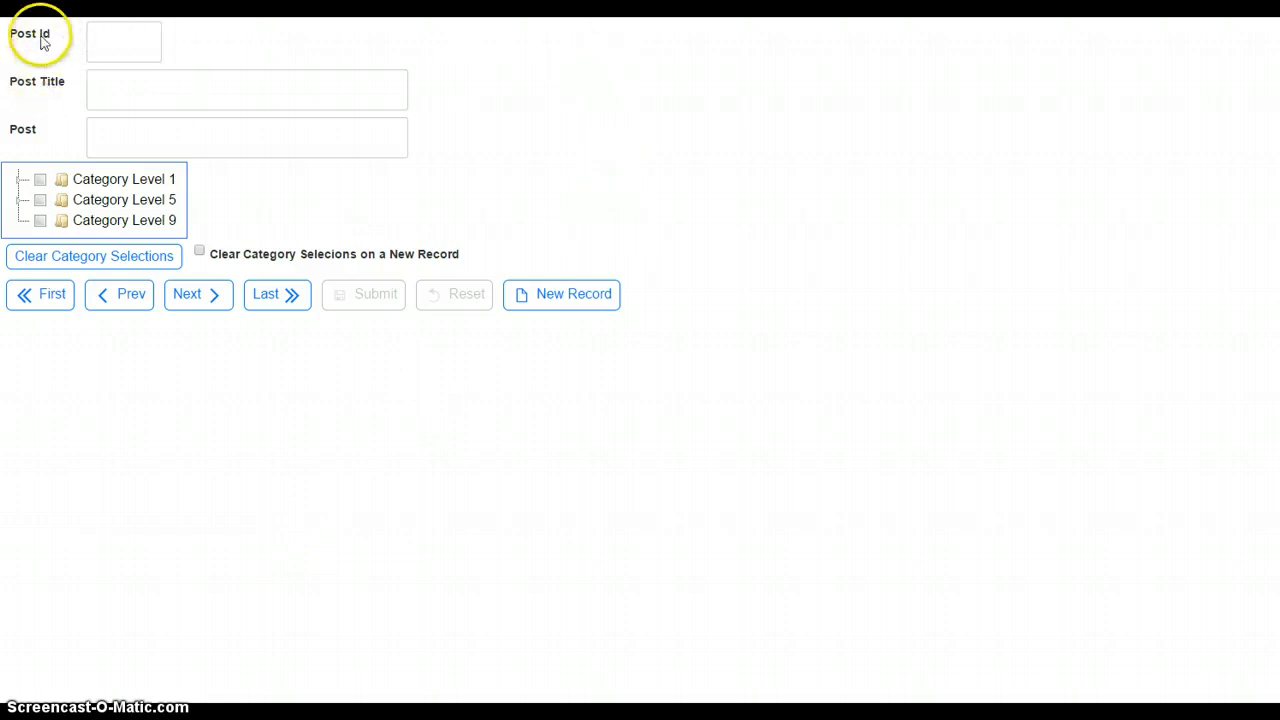
pyautogui.moveTo(56, 164)
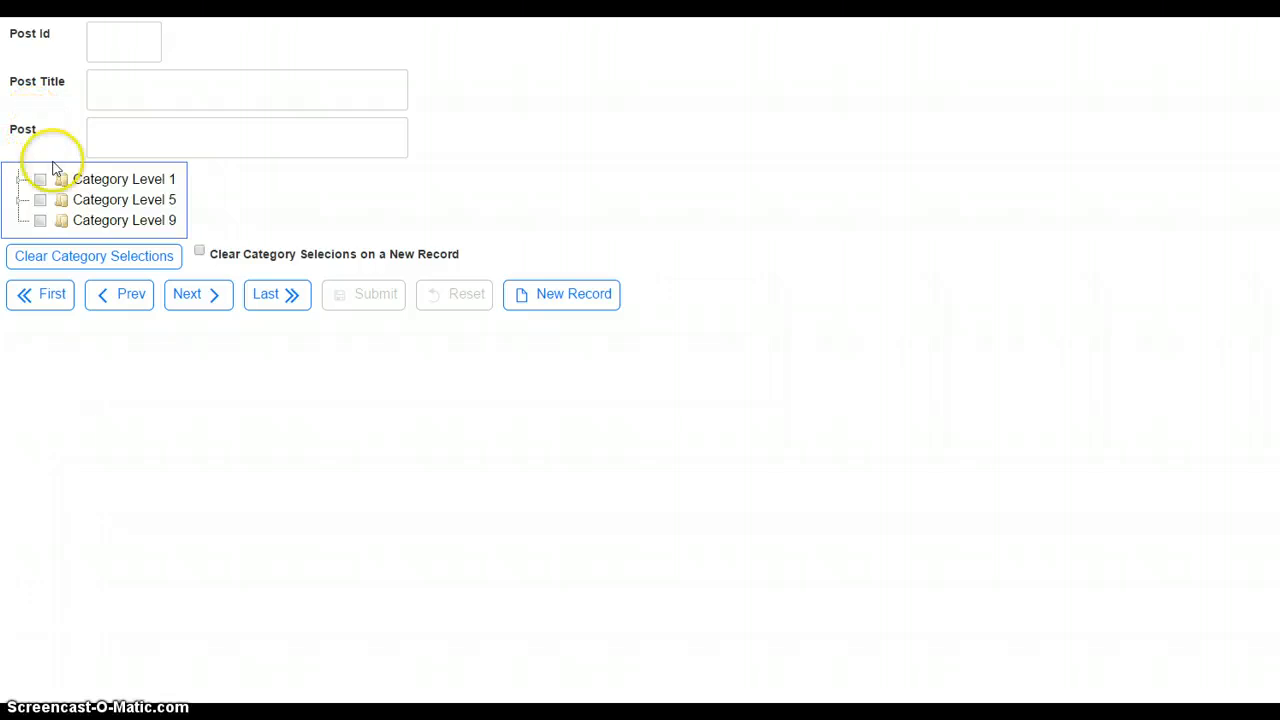
pyautogui.moveTo(124, 184)
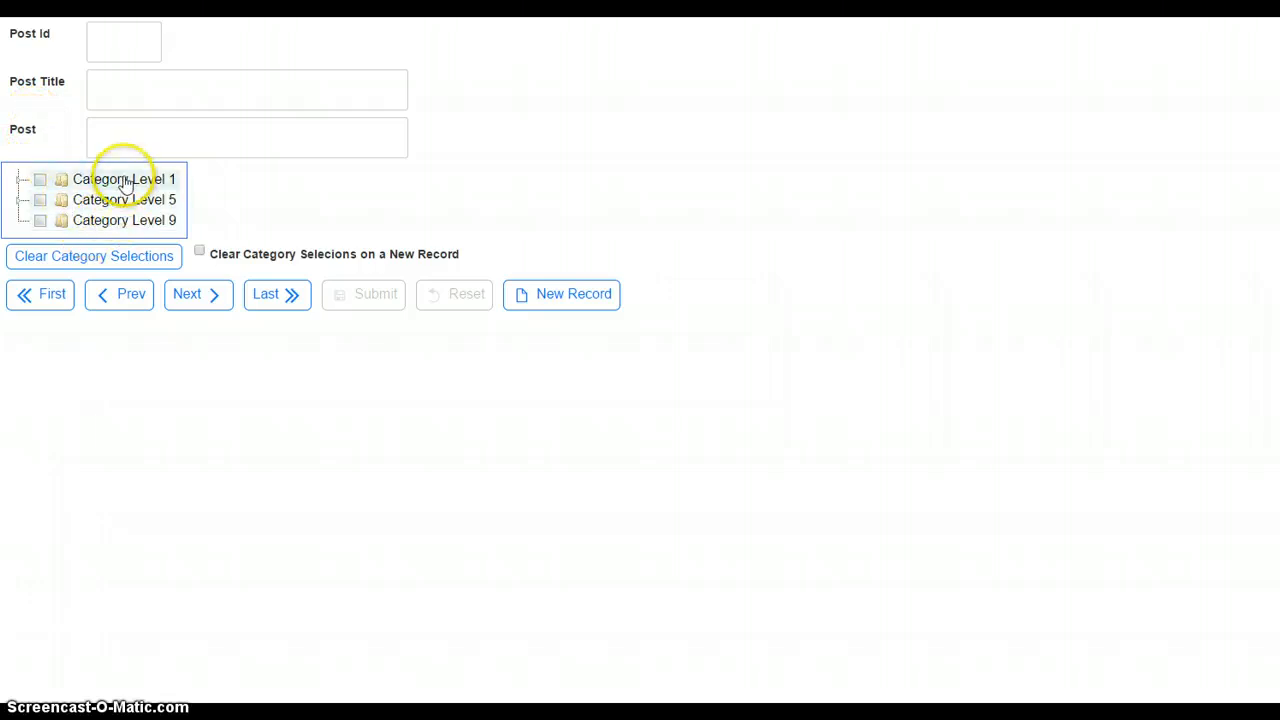
pyautogui.moveTo(336, 212)
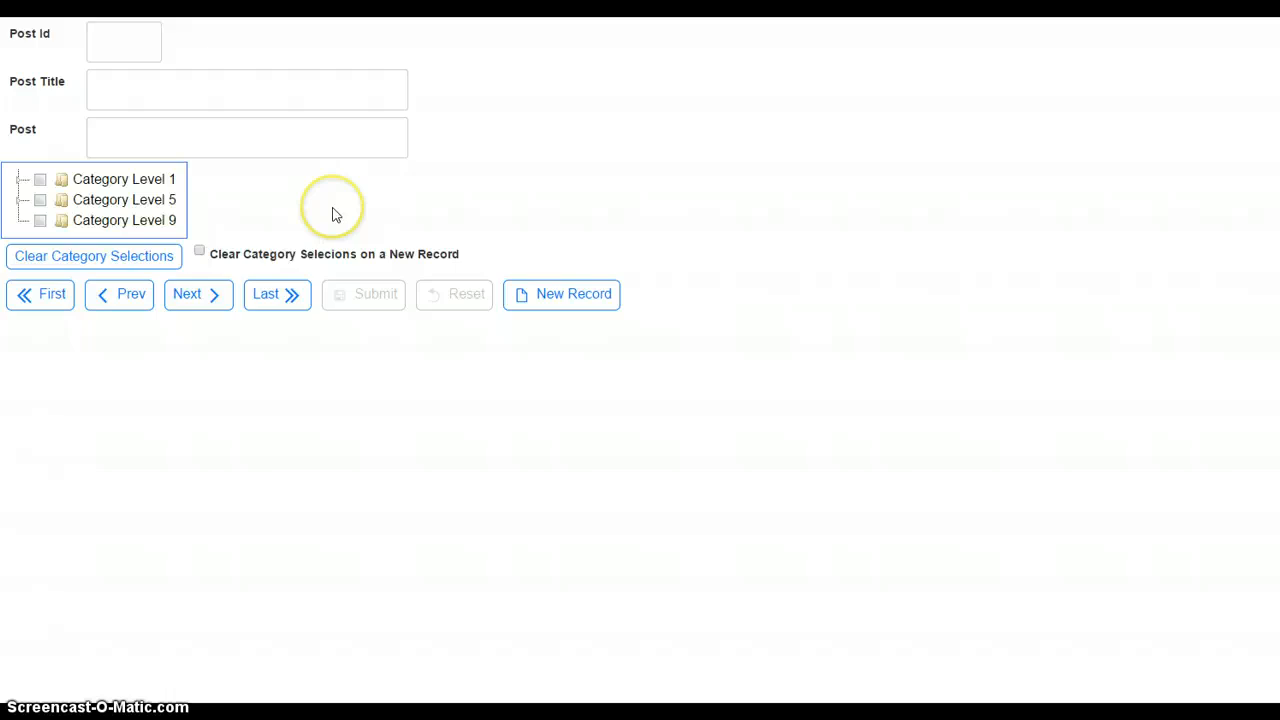
pyautogui.moveTo(336, 214)
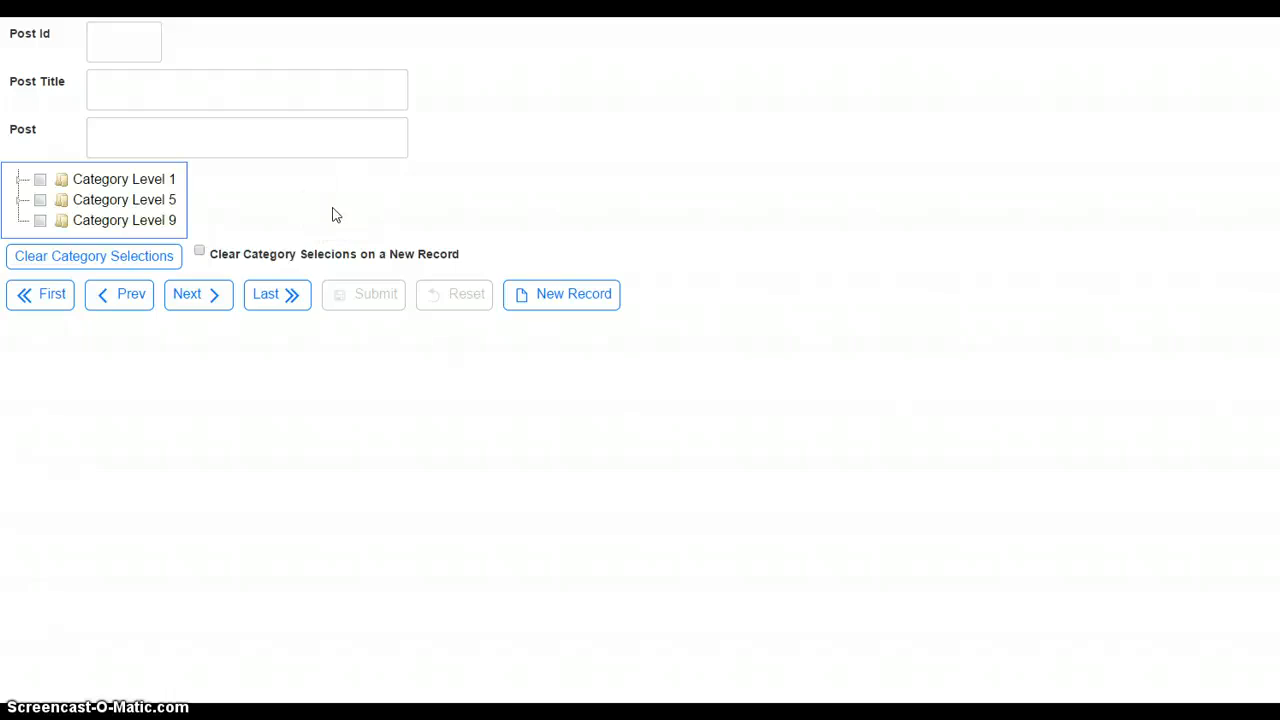
pyautogui.moveTo(164, 260)
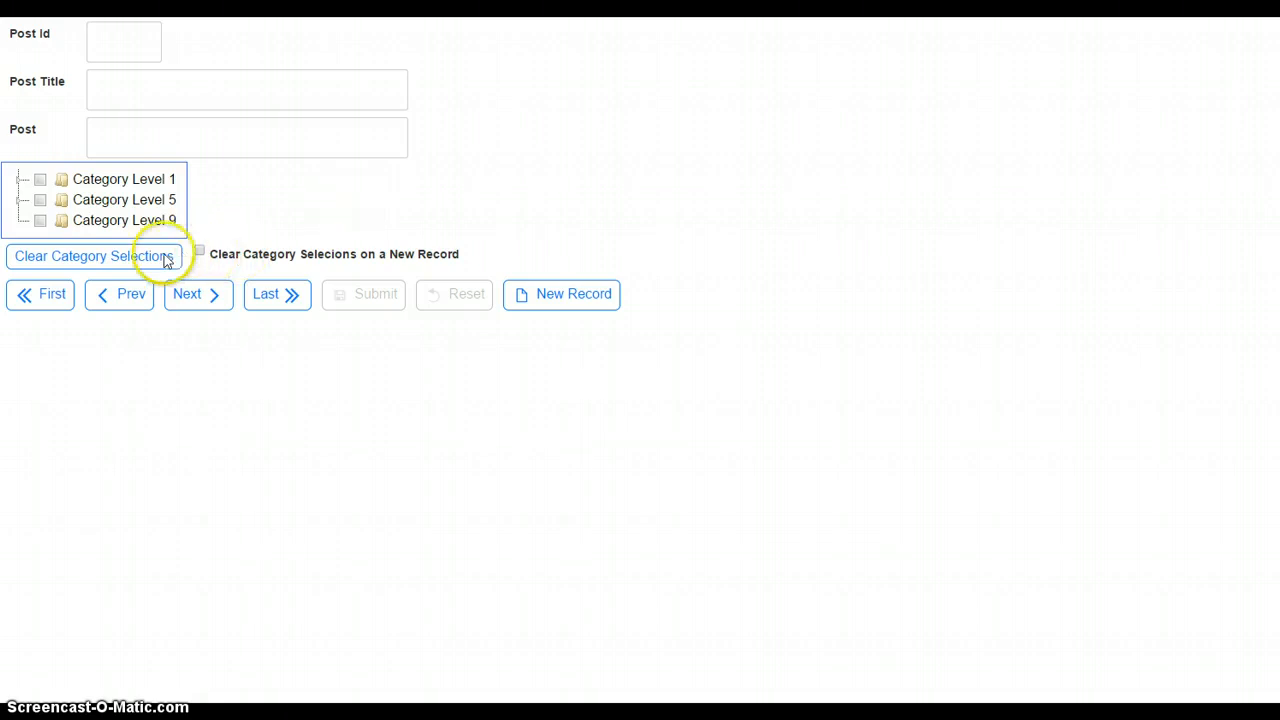
pyautogui.moveTo(70, 264)
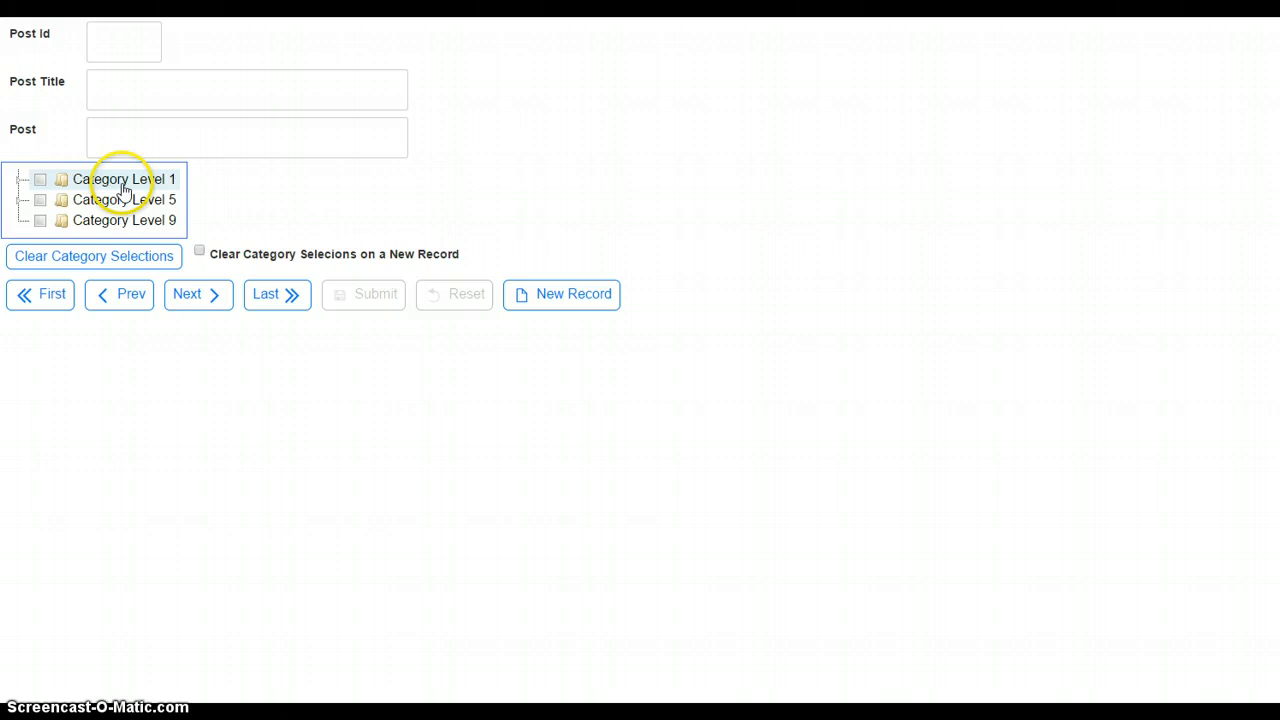
pyautogui.moveTo(284, 216)
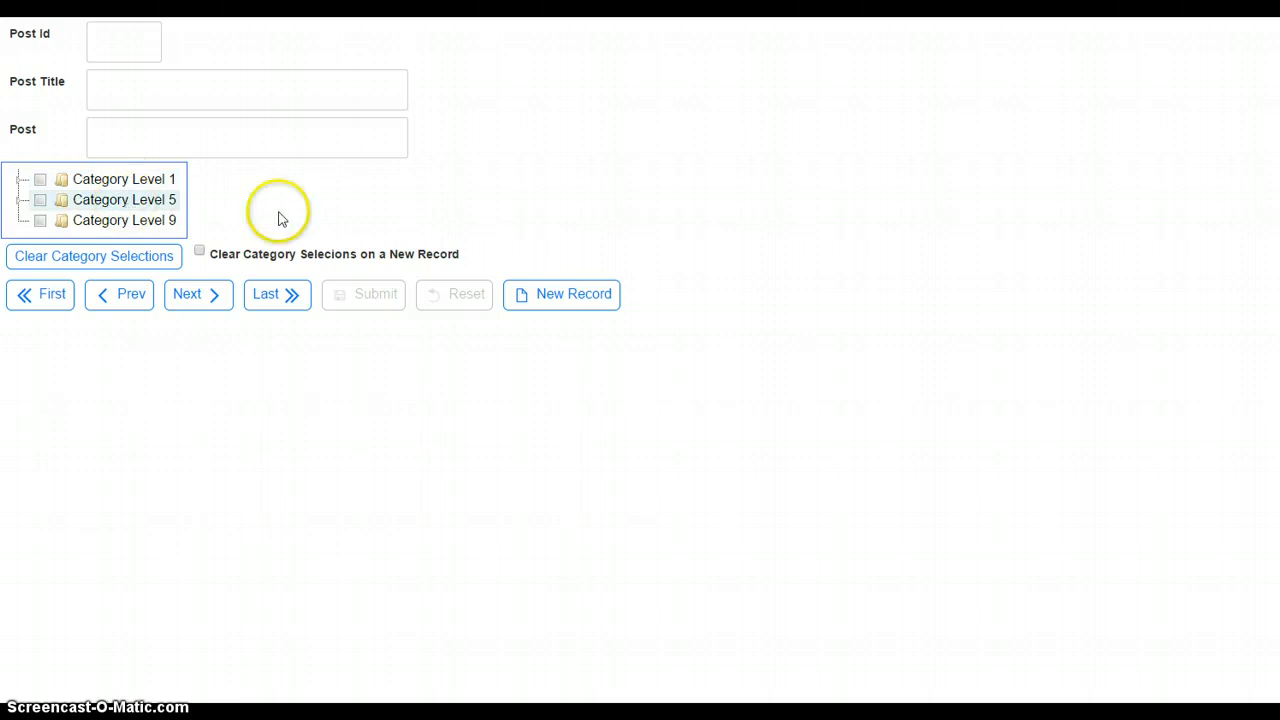
pyautogui.moveTo(284, 262)
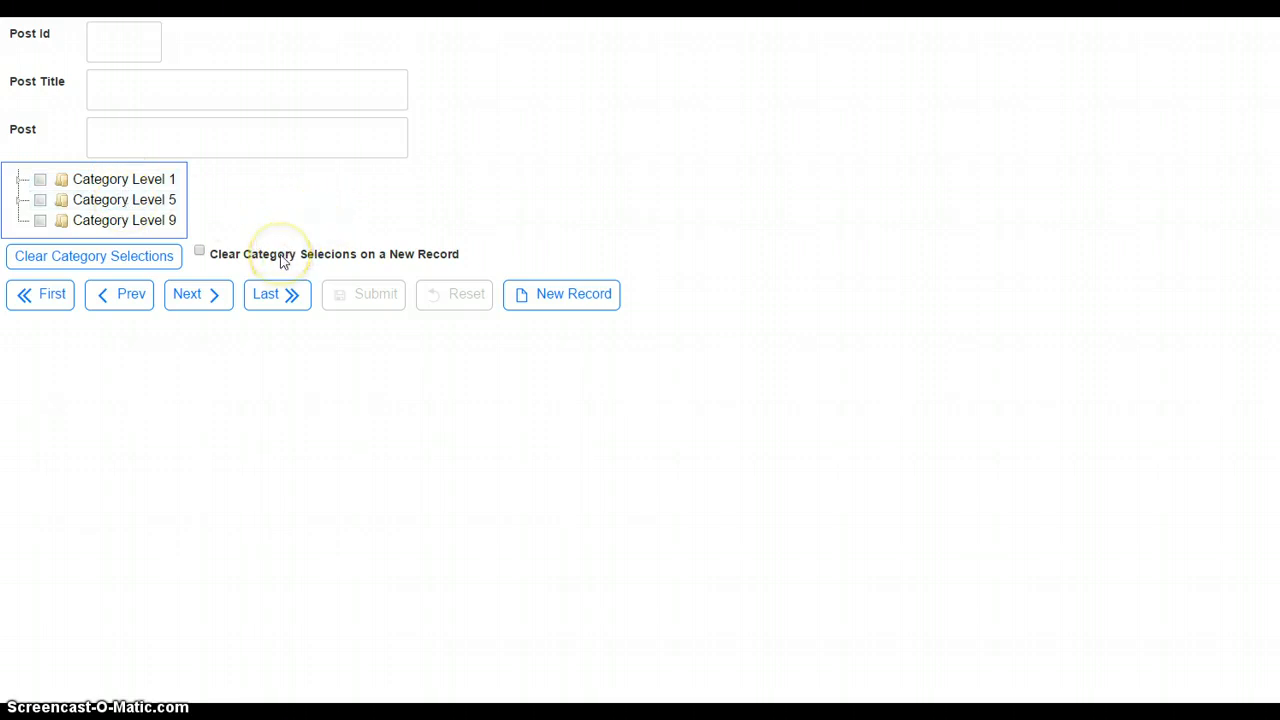
# Enter the title 'First Post' and body 'This is our First Post'
pyautogui.click(200, 250)
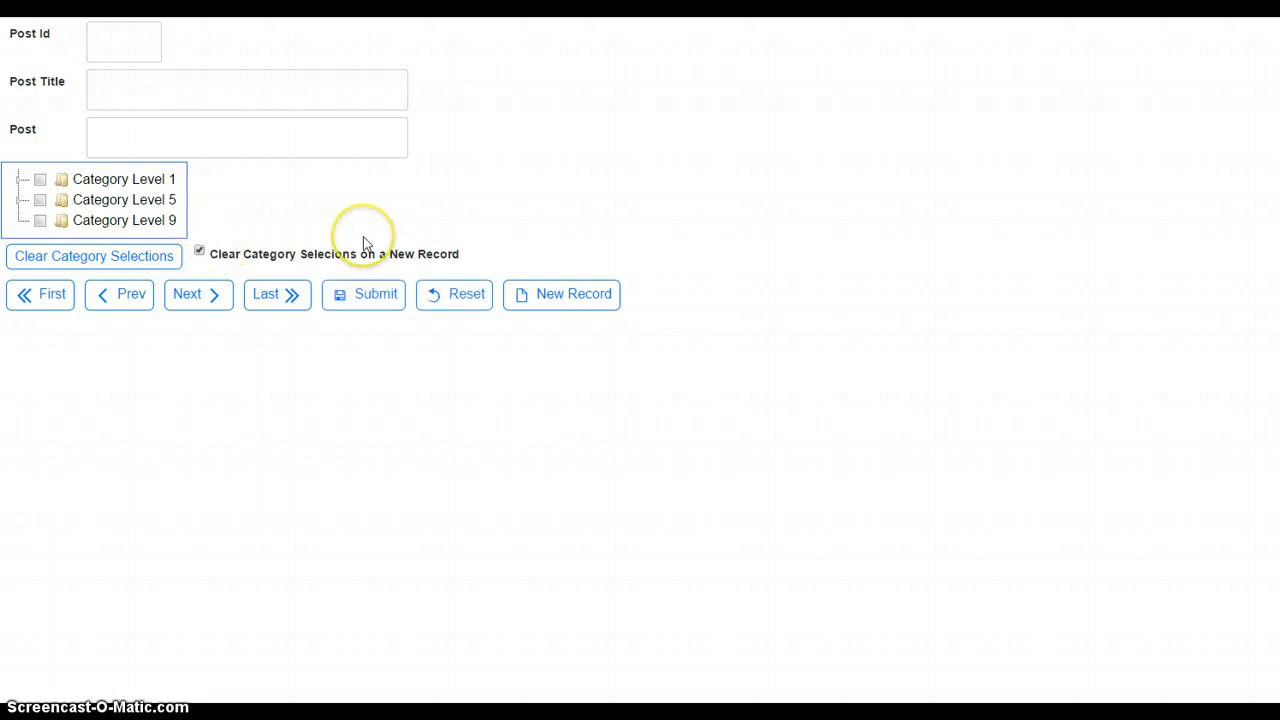
pyautogui.moveTo(364, 244)
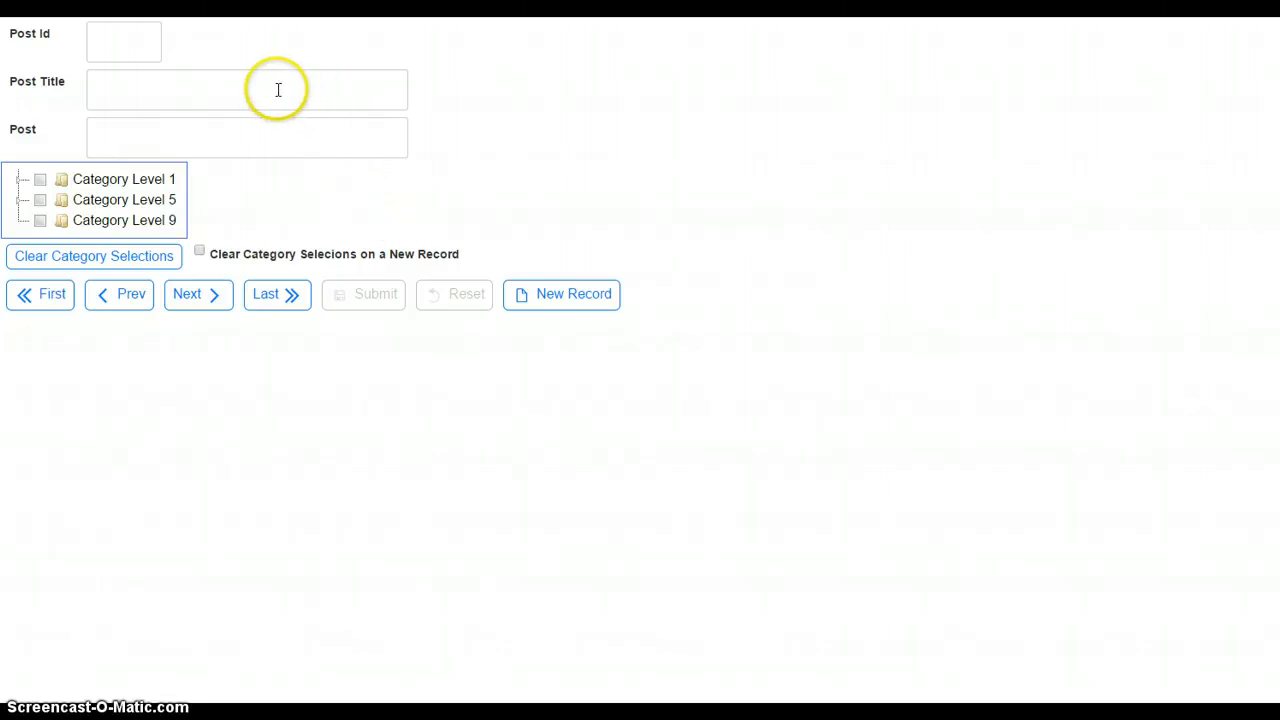
pyautogui.moveTo(278, 88)
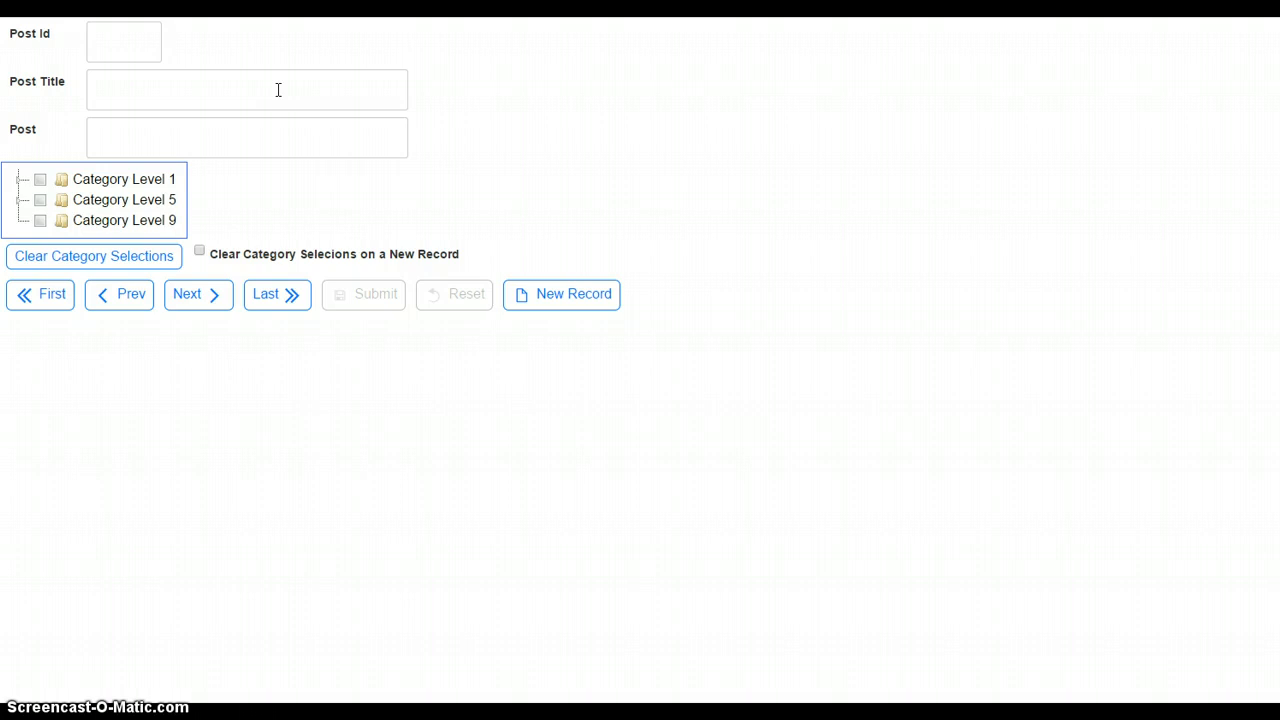
pyautogui.write('First Post')
pyautogui.write('This i')
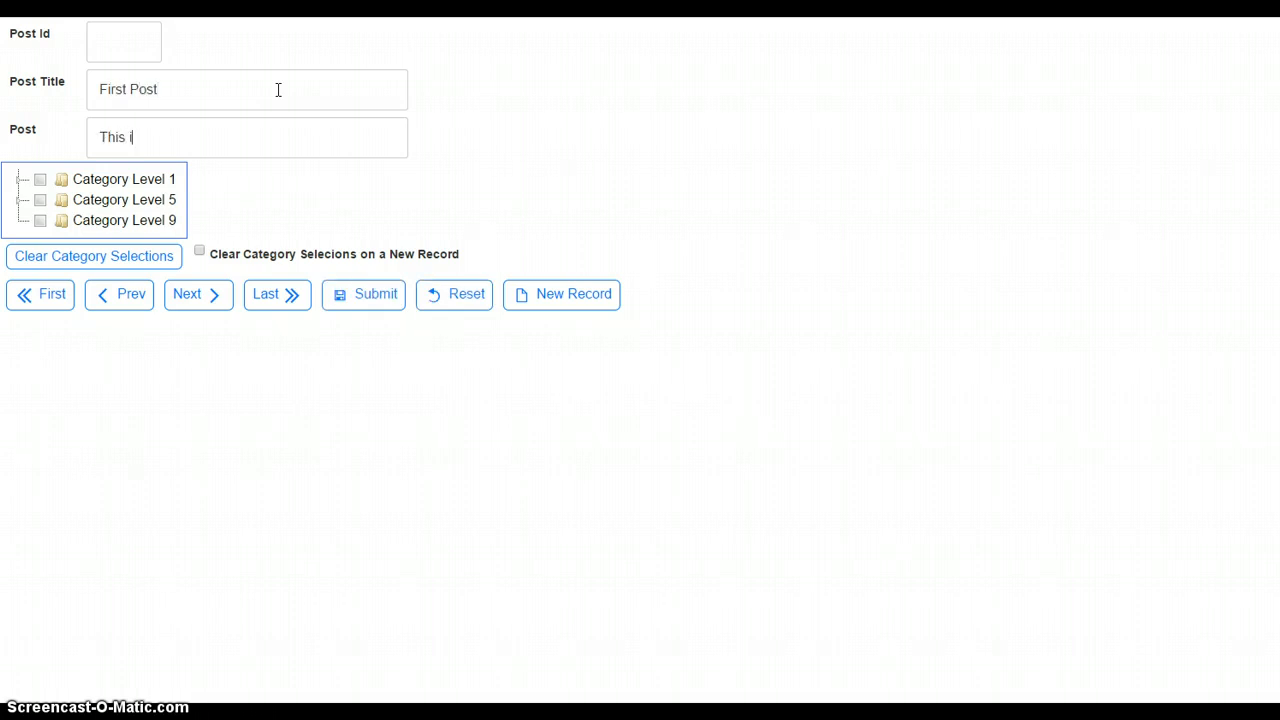
pyautogui.write('s our First')
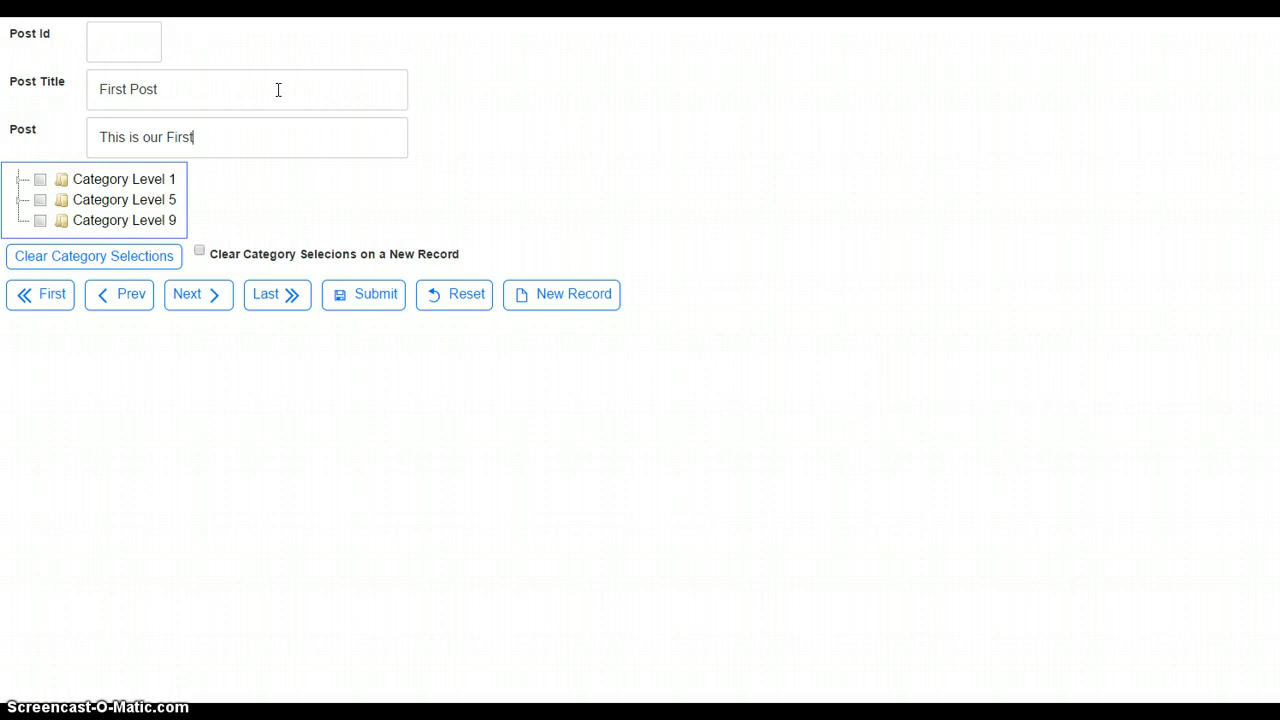
pyautogui.write('Post')
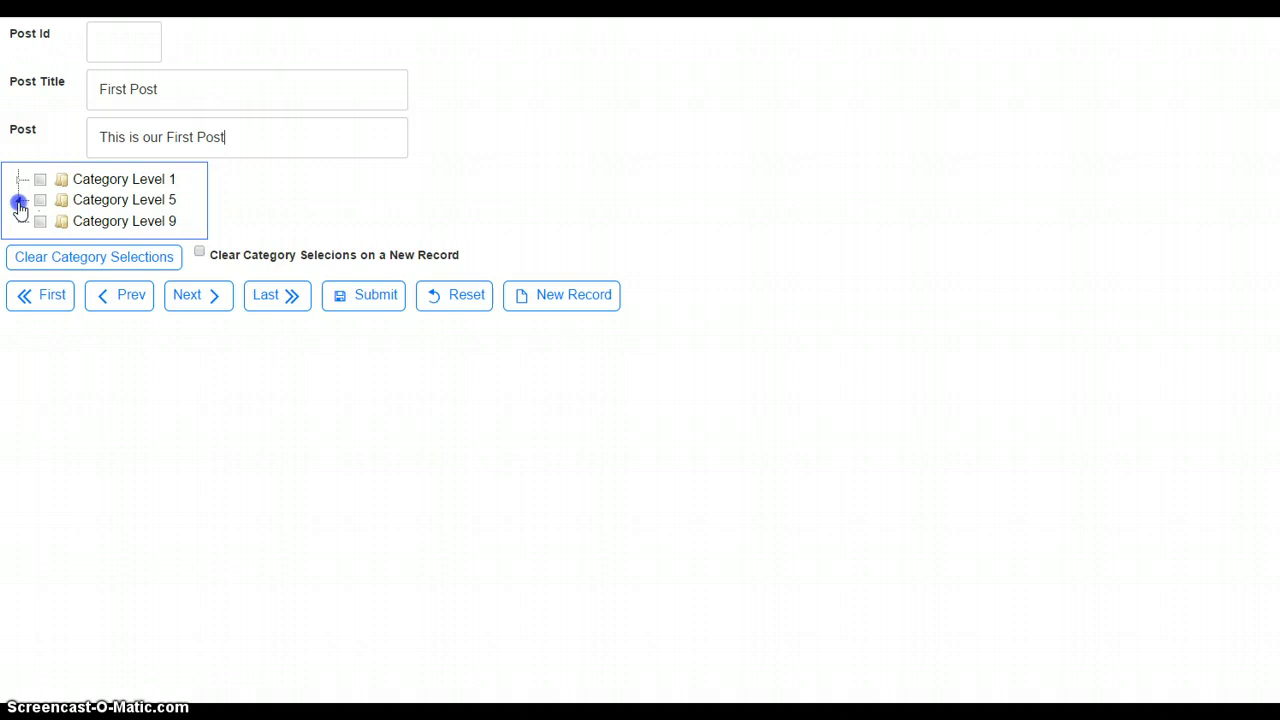
# Tick Category 15 and Category 16 under Level 5 and submit the first post
pyautogui.click(18, 200)
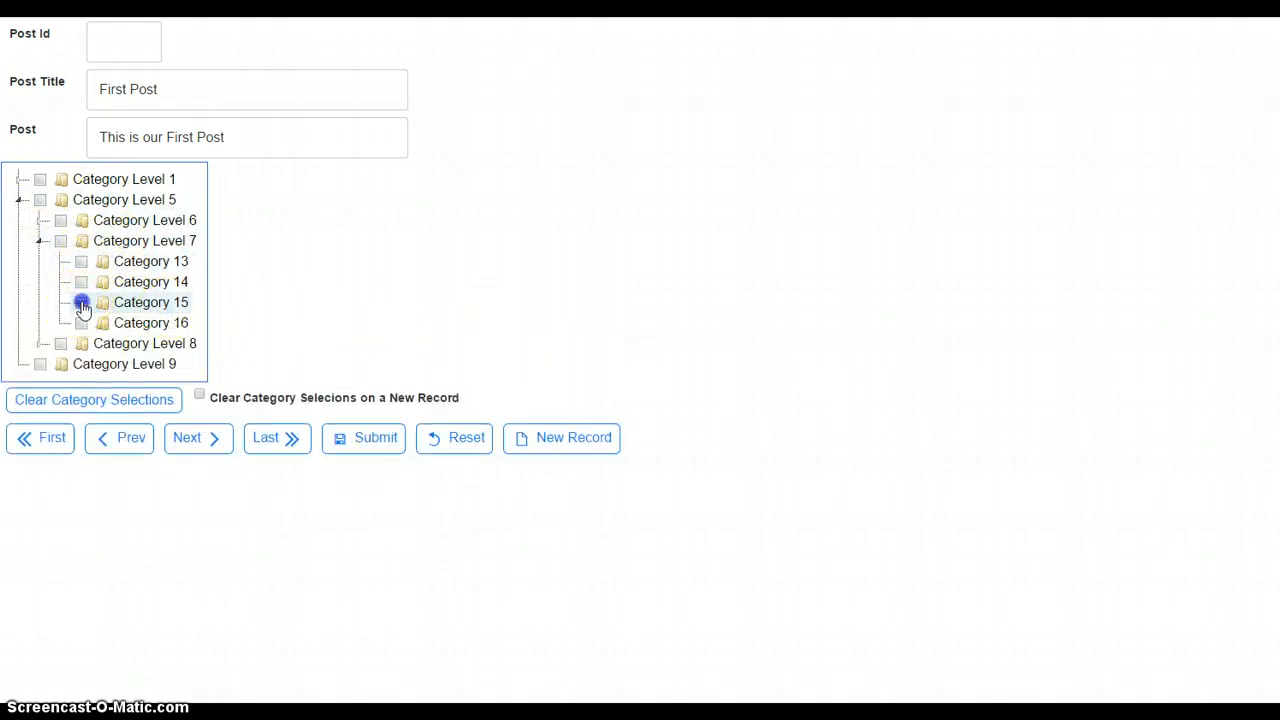
pyautogui.click(80, 302)
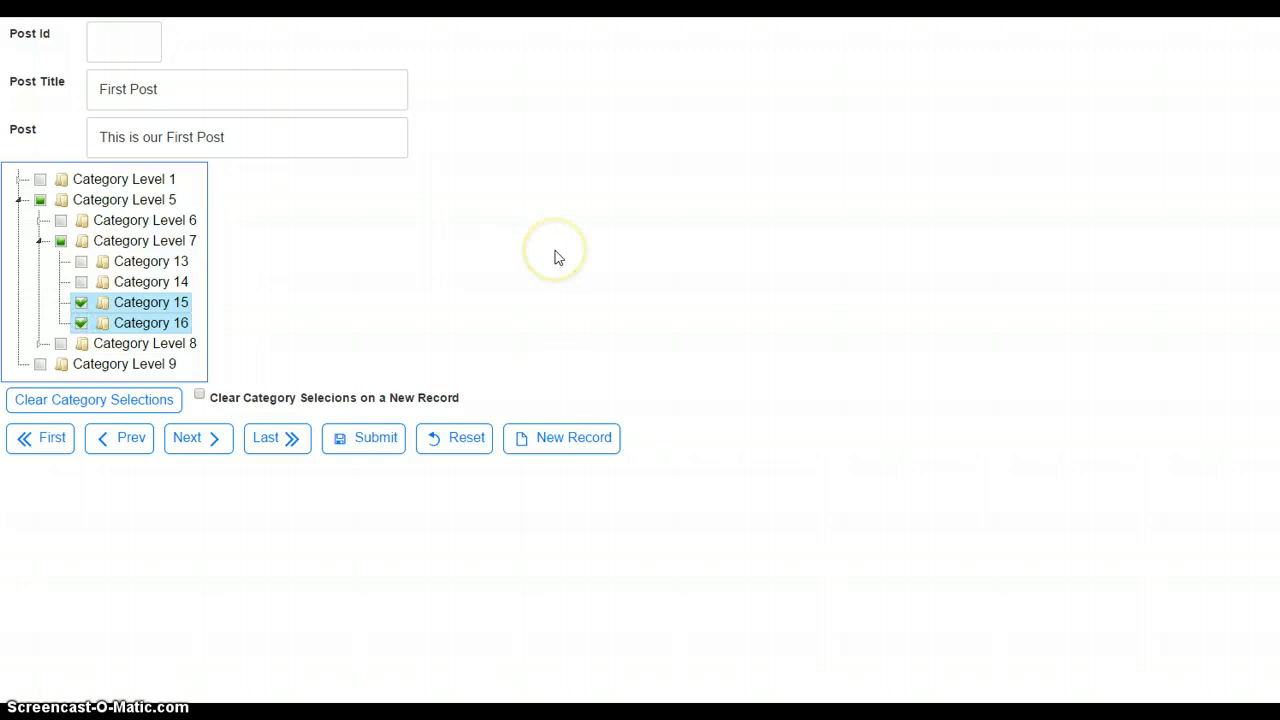
pyautogui.click(364, 436)
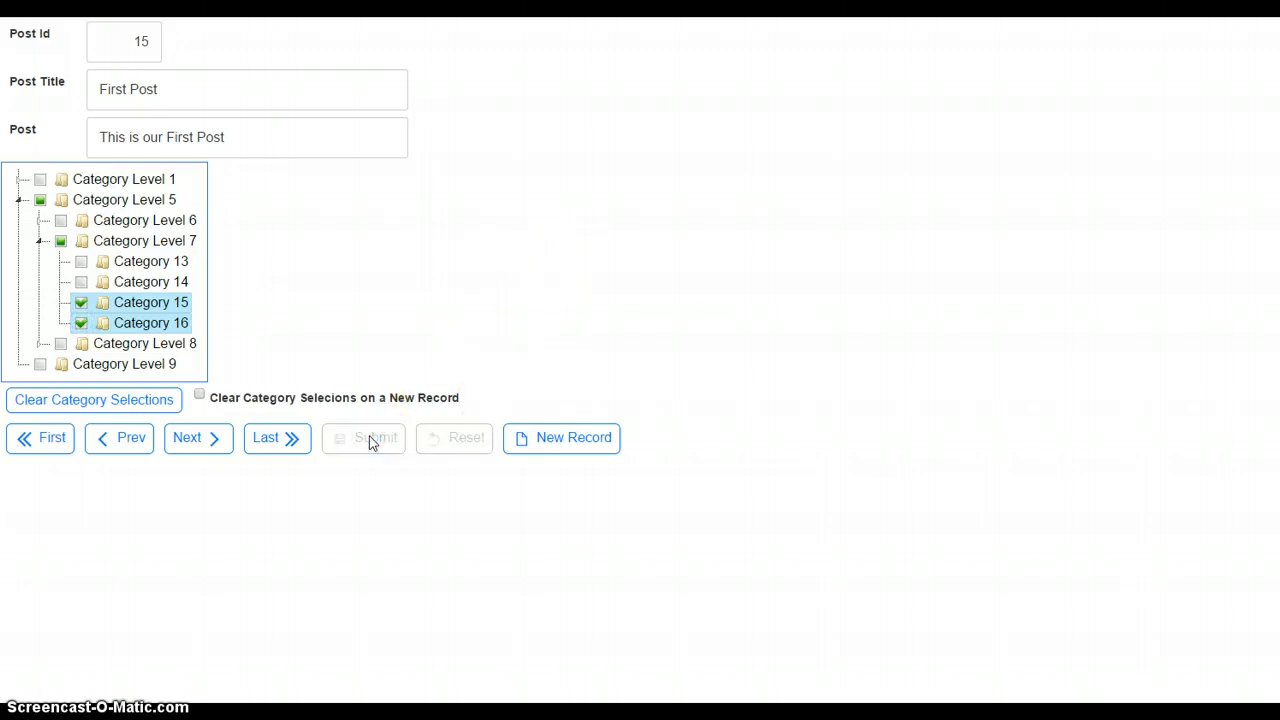
pyautogui.moveTo(528, 216)
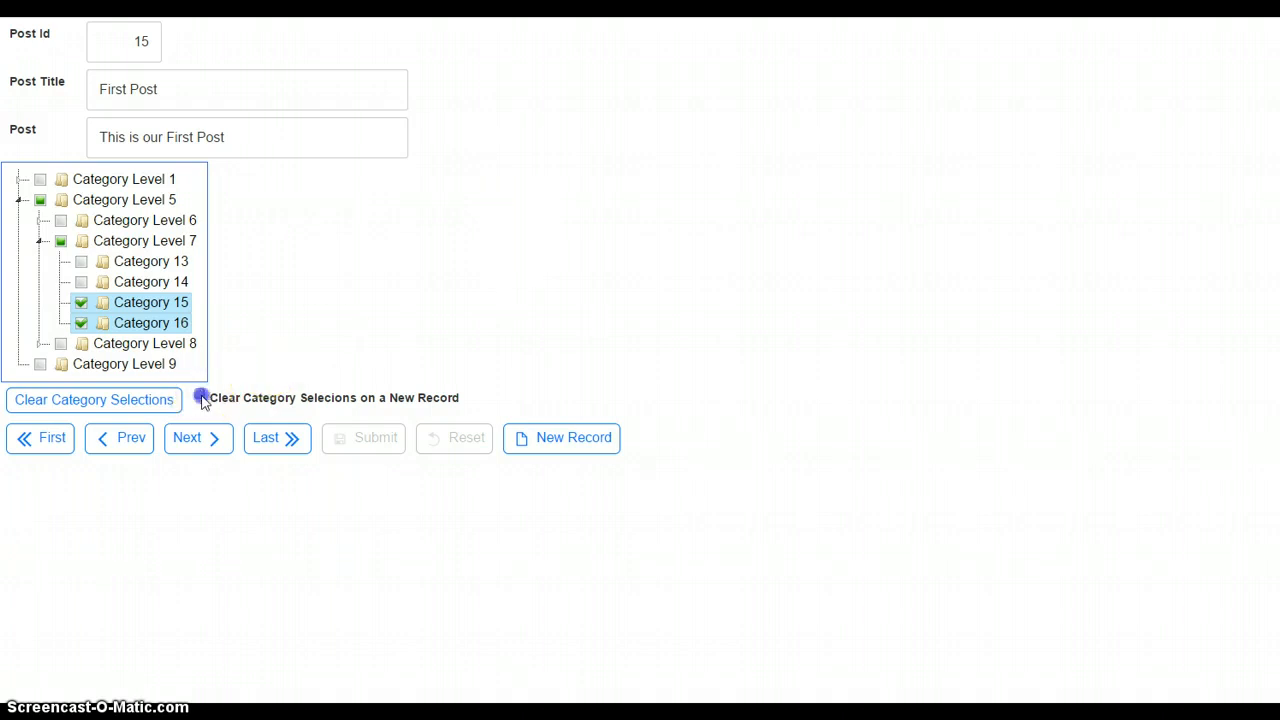
# Start a cleared new record and enter title '2nd Post' with body 'This is our 2nd Post'
pyautogui.click(200, 394)
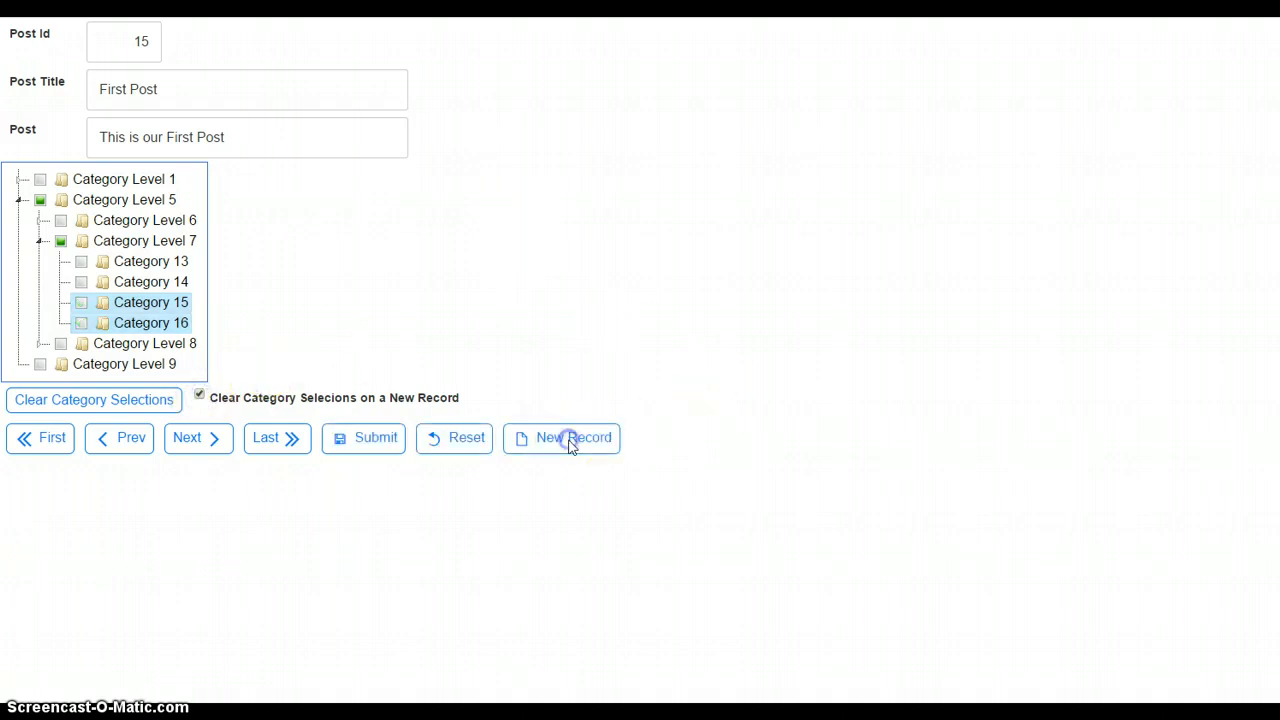
pyautogui.click(560, 436)
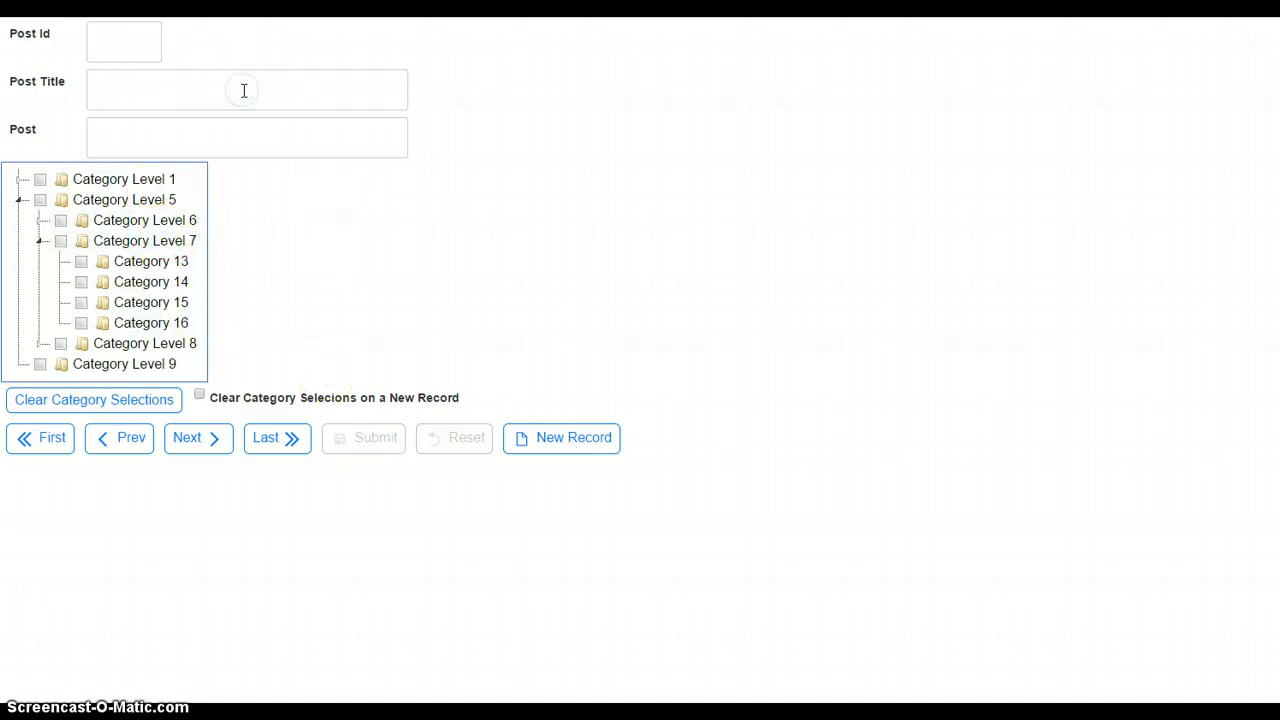
pyautogui.write('2nd Pl')
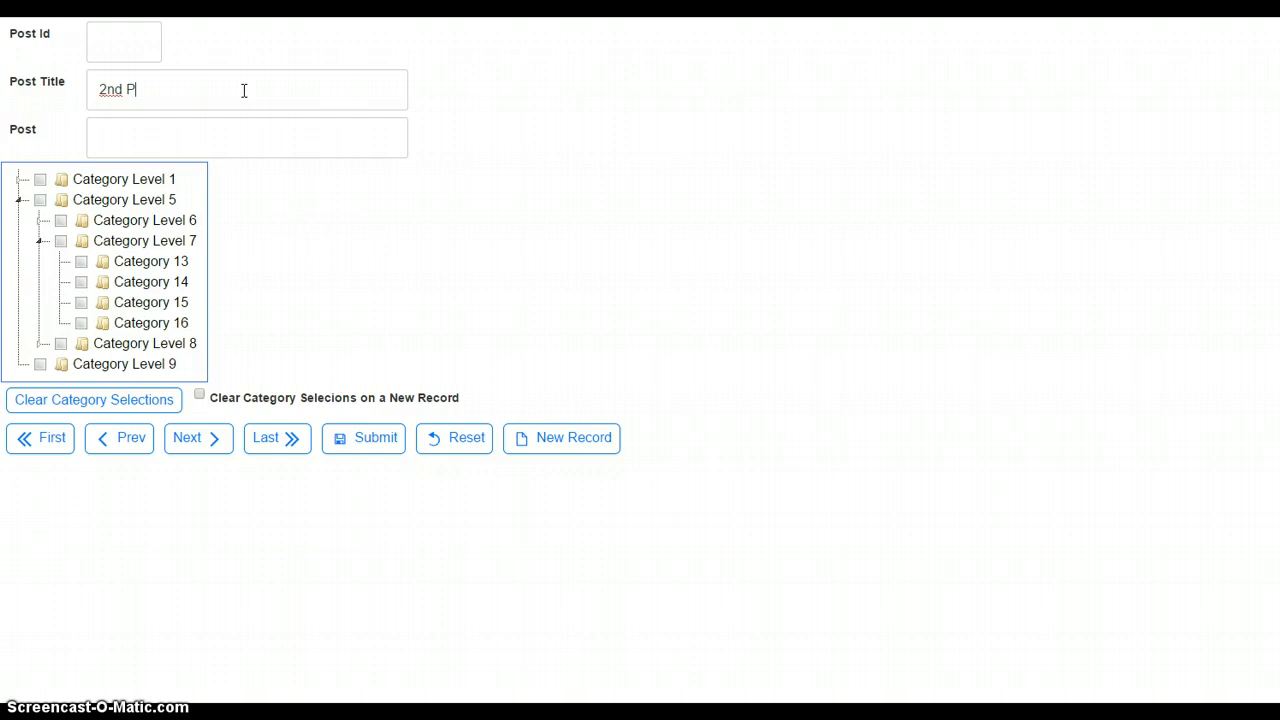
pyautogui.write('This is')
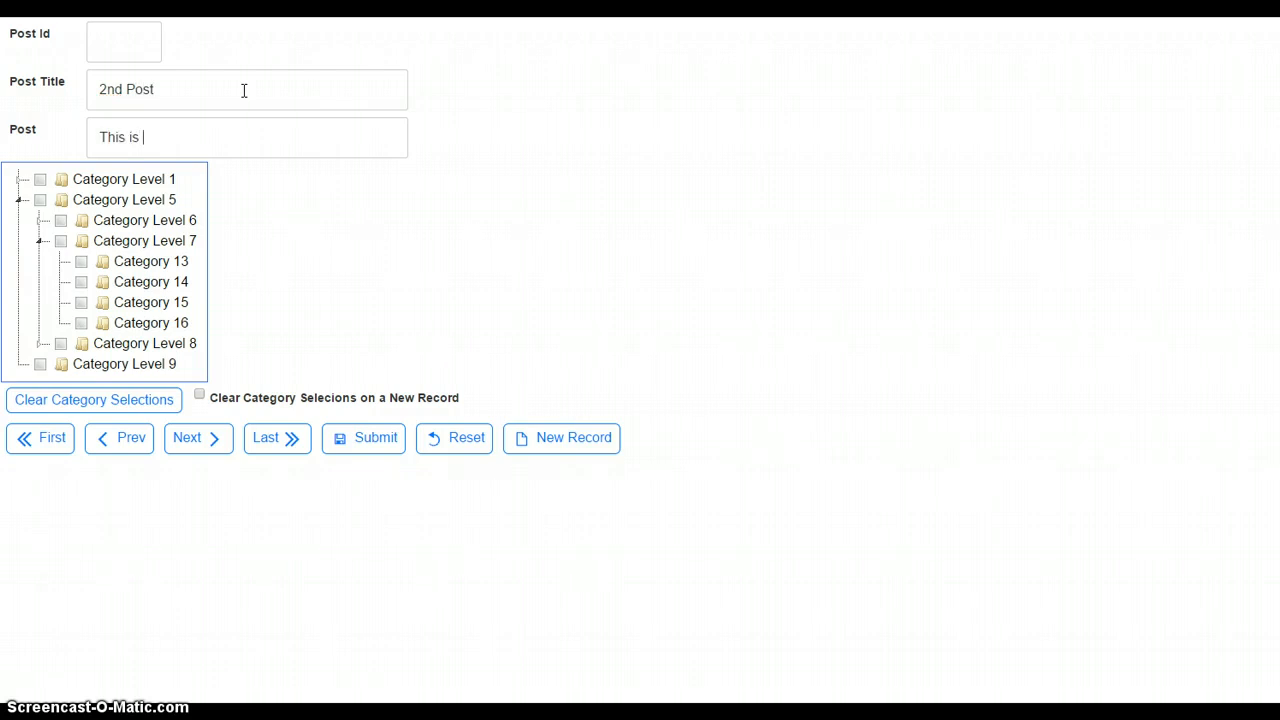
pyautogui.write('our 2nd')
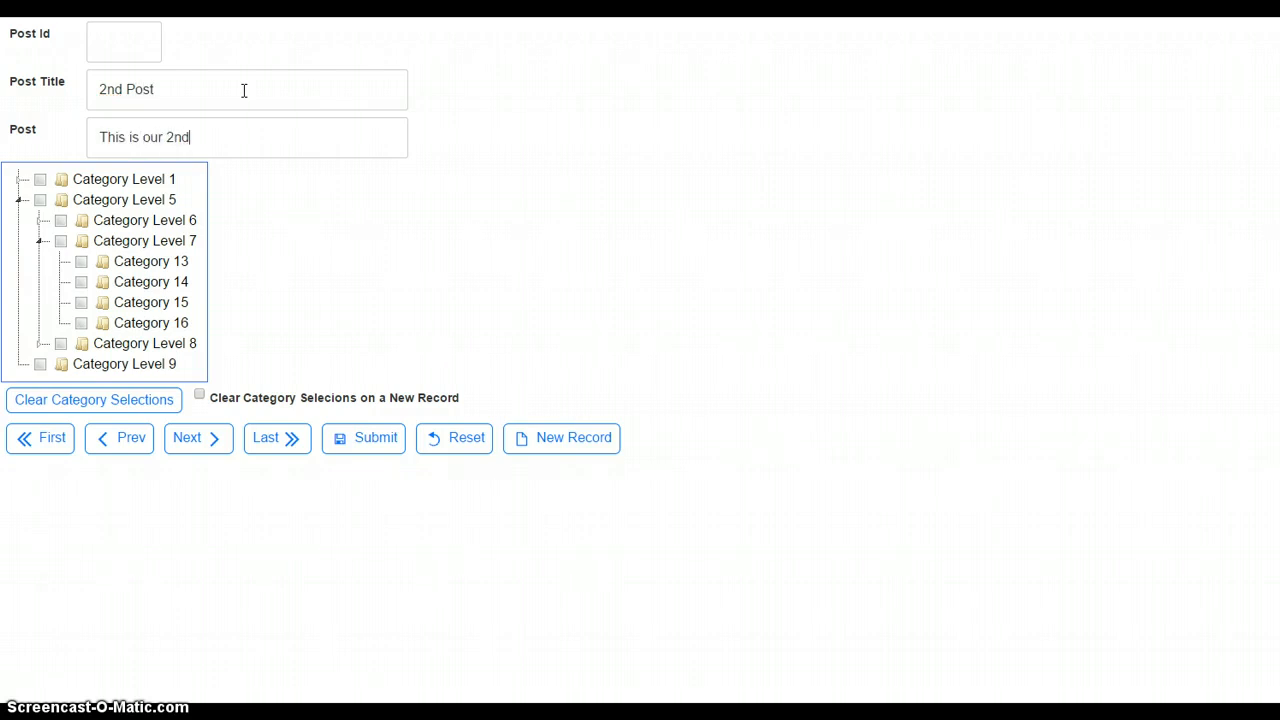
pyautogui.write('Post')
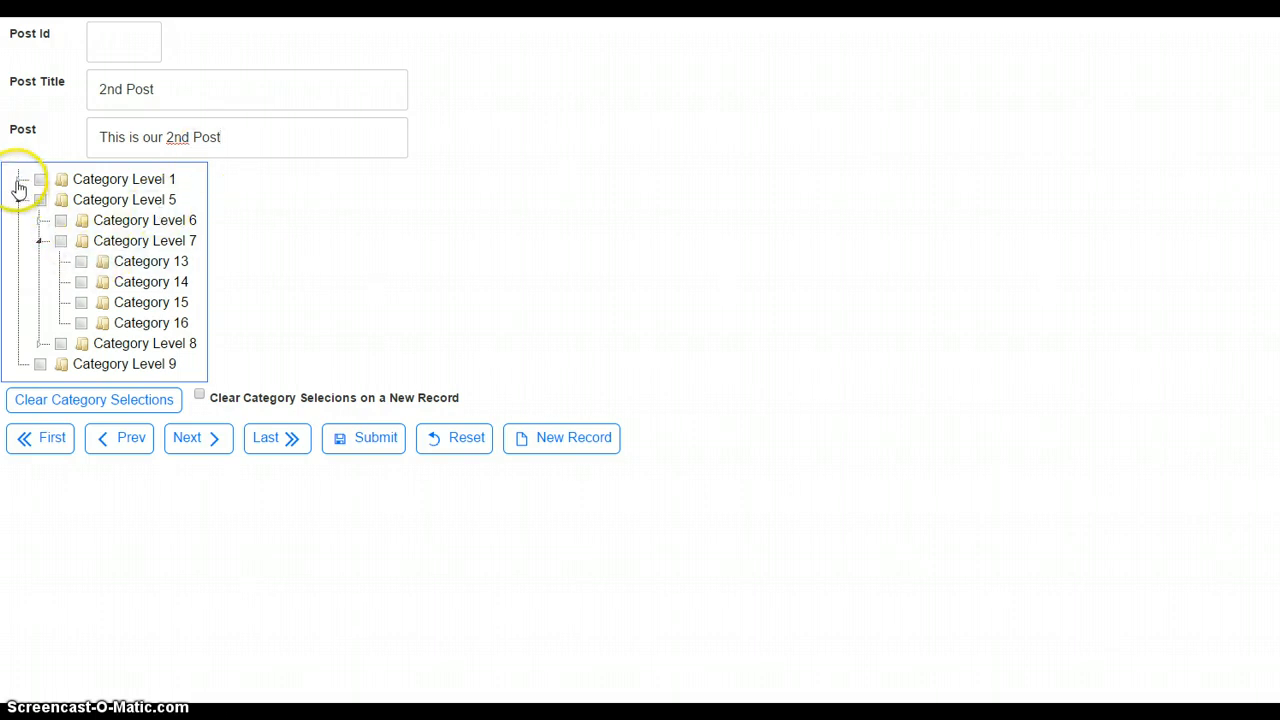
# Expand the category tree and tick Categories 7, 8, 17 and 18 for the second post
pyautogui.click(18, 180)
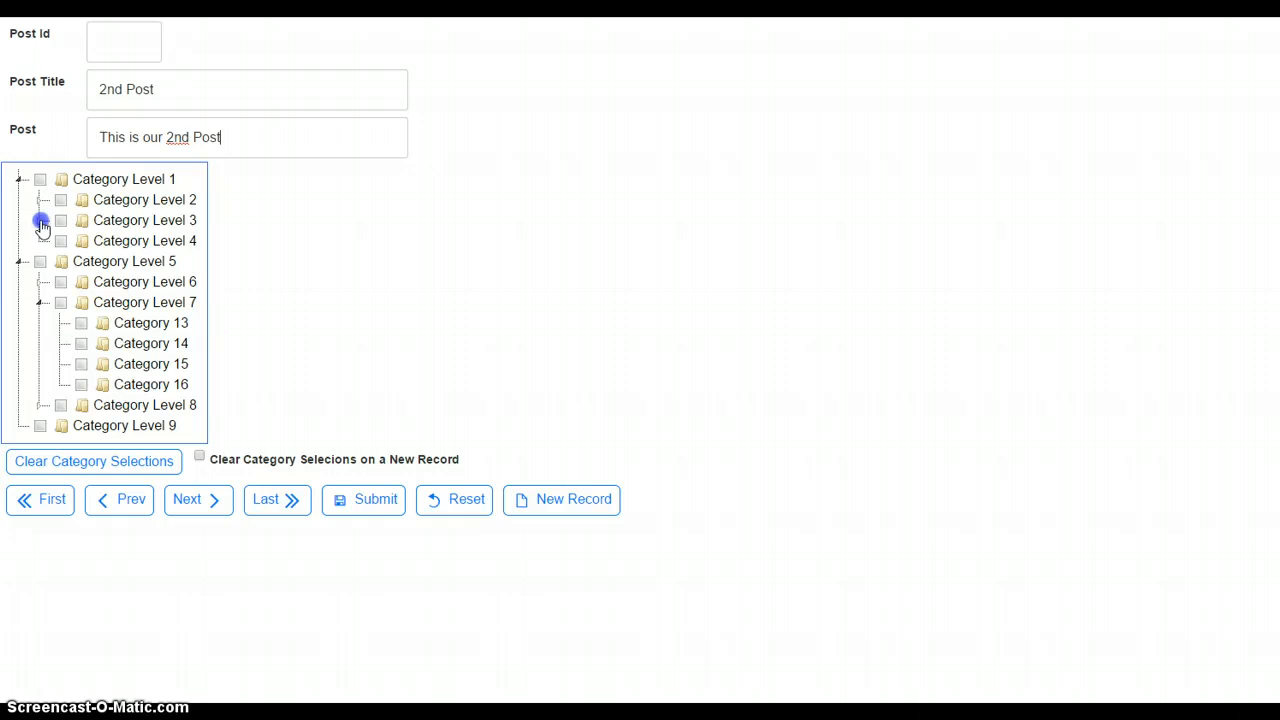
pyautogui.click(44, 220)
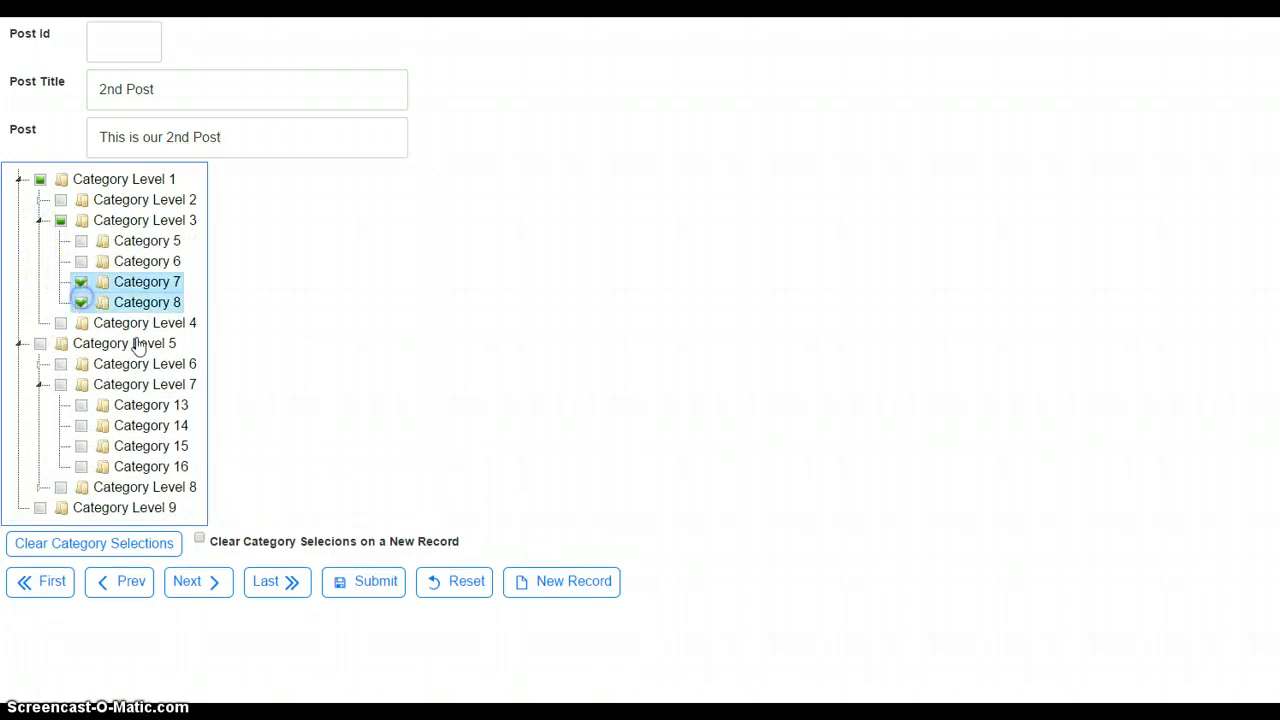
pyautogui.click(38, 488)
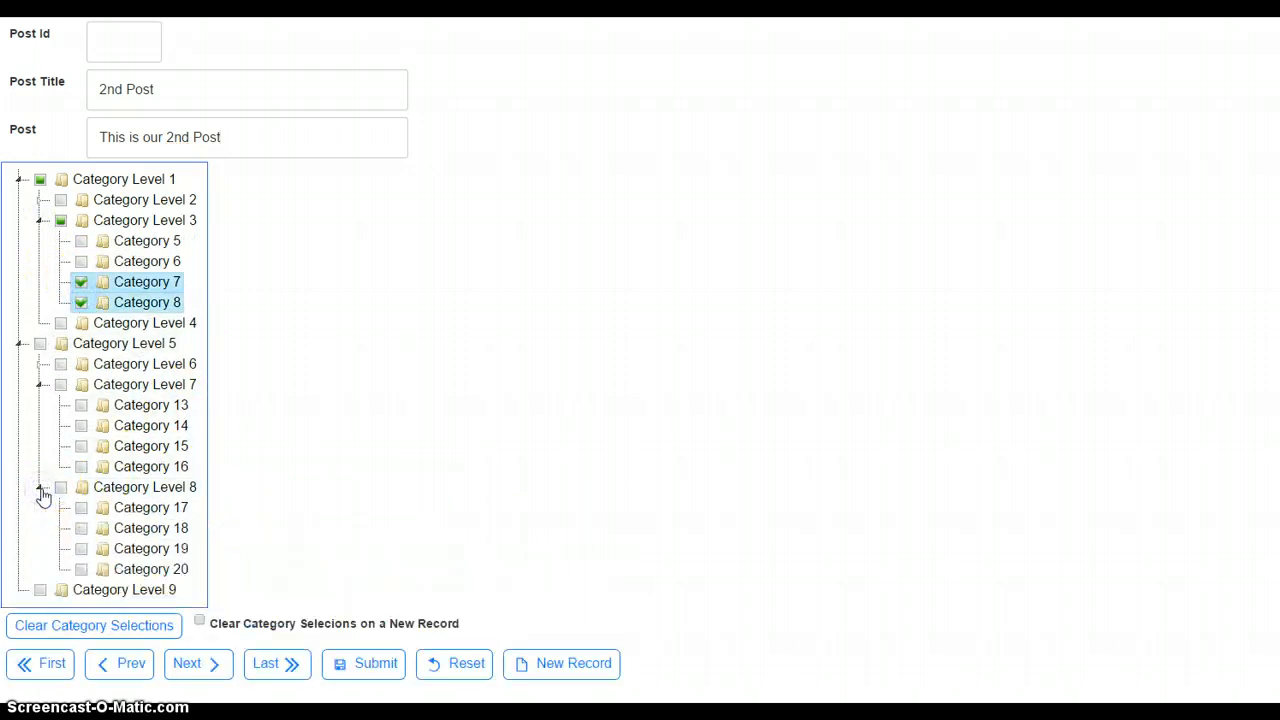
pyautogui.click(60, 488)
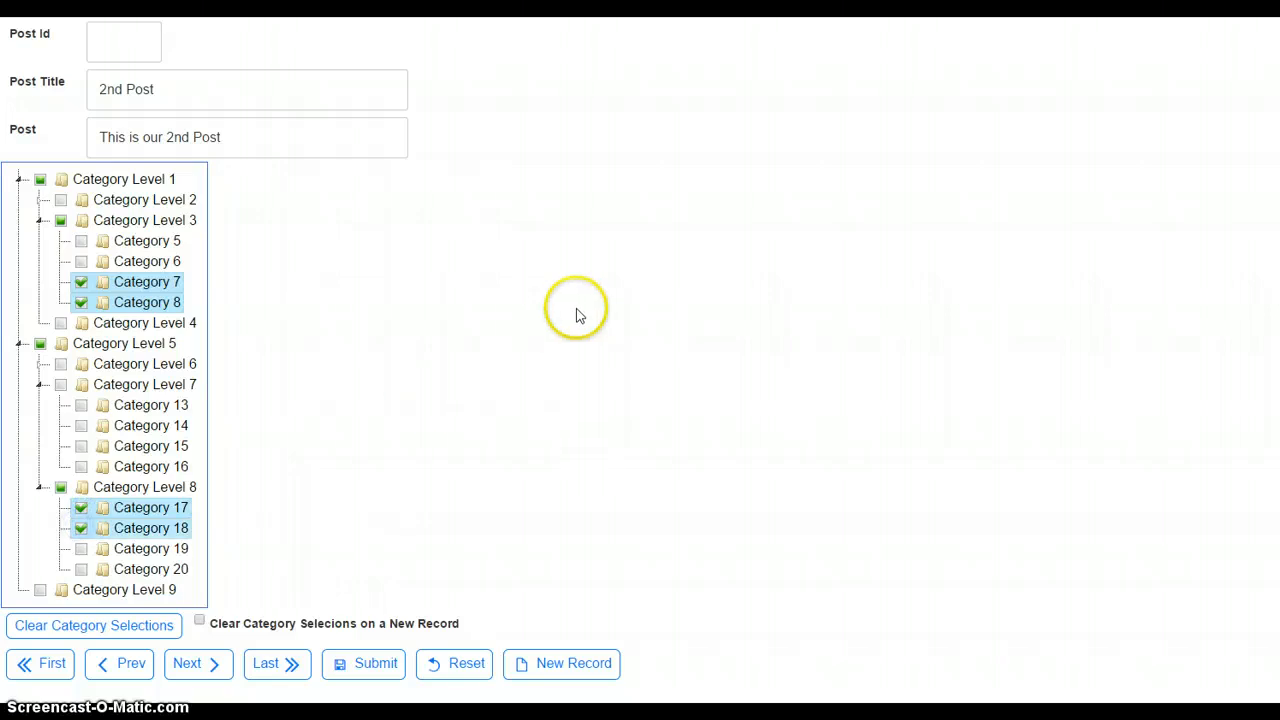
pyautogui.moveTo(404, 626)
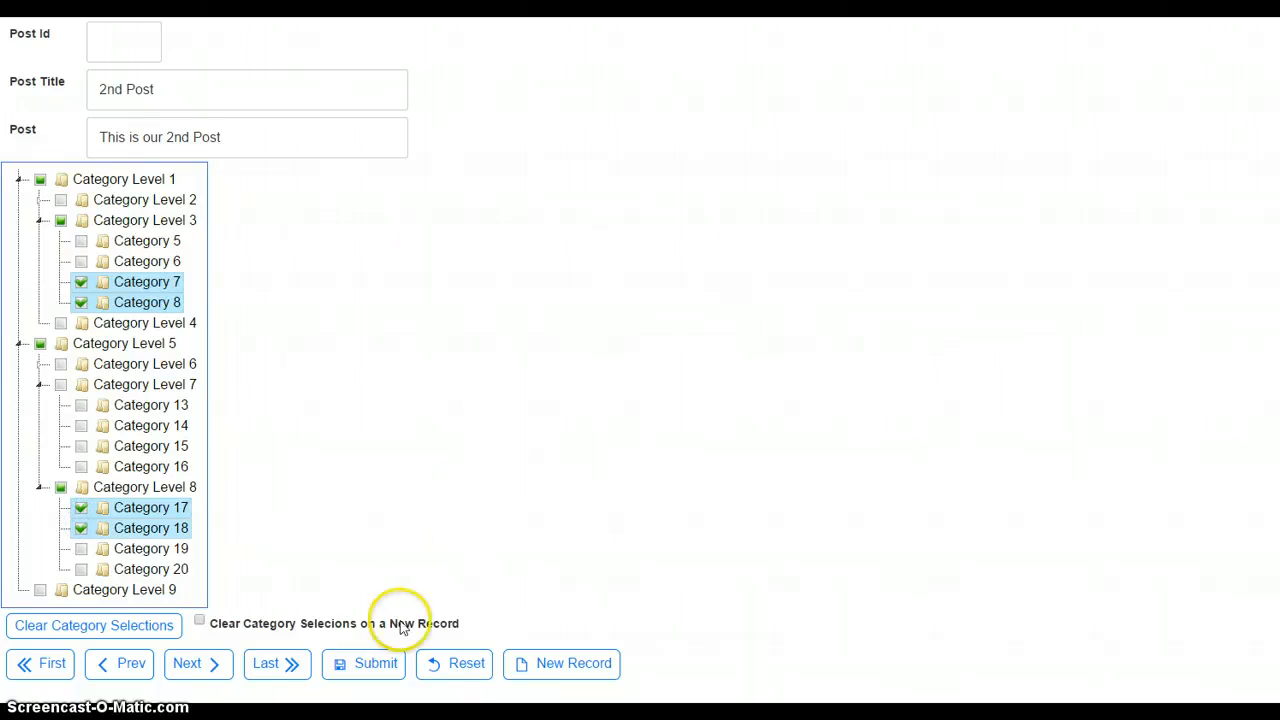
# Submit the 2nd Post so it is saved as record 16
pyautogui.click(376, 664)
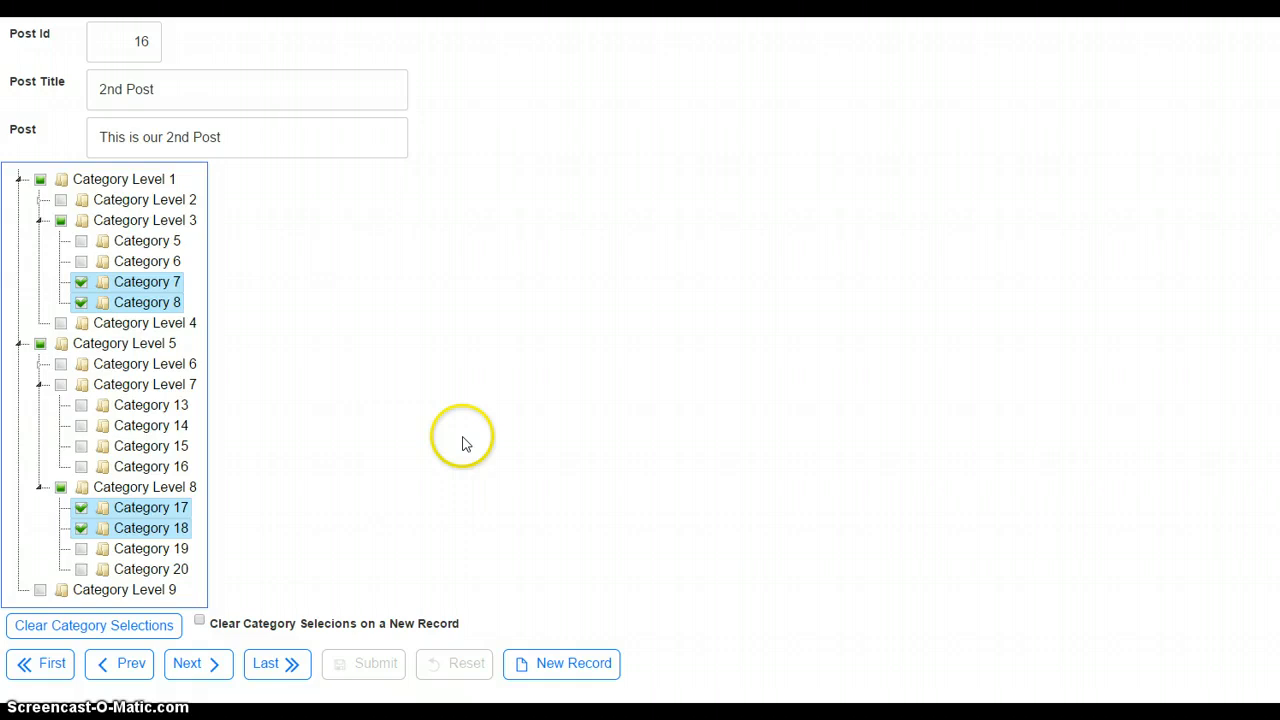
pyautogui.click(118, 664)
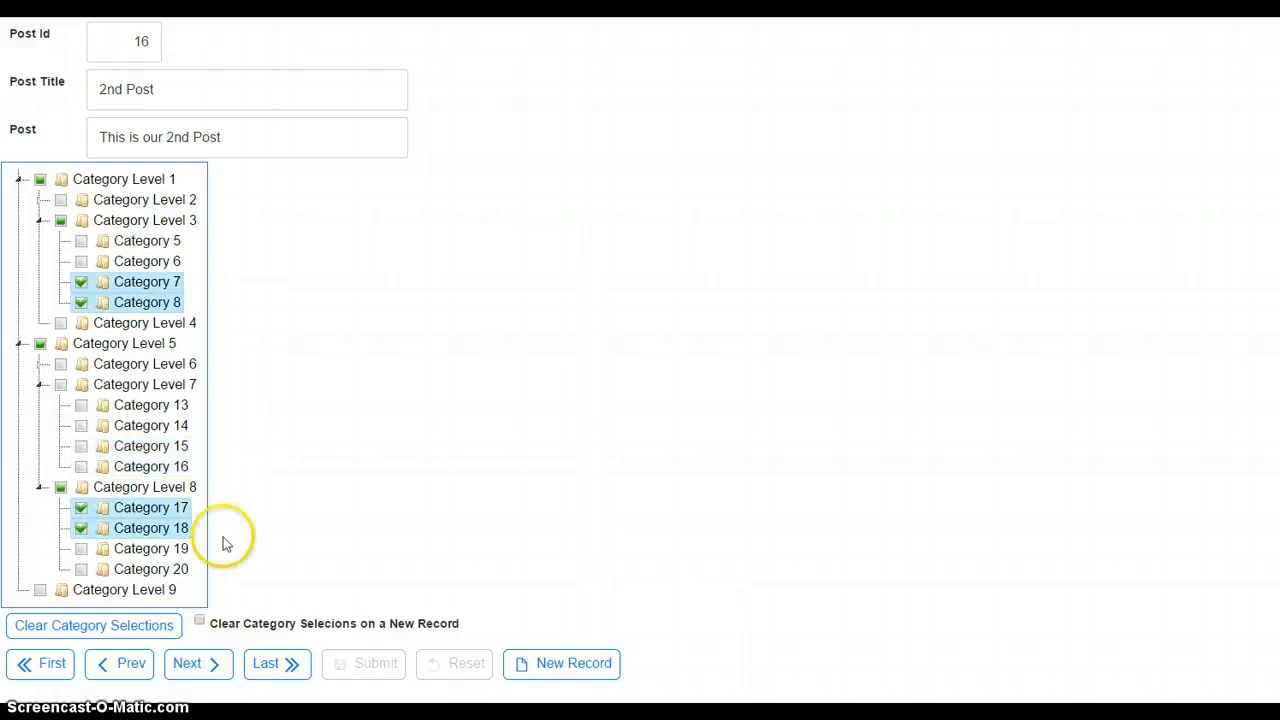
pyautogui.moveTo(600, 450)
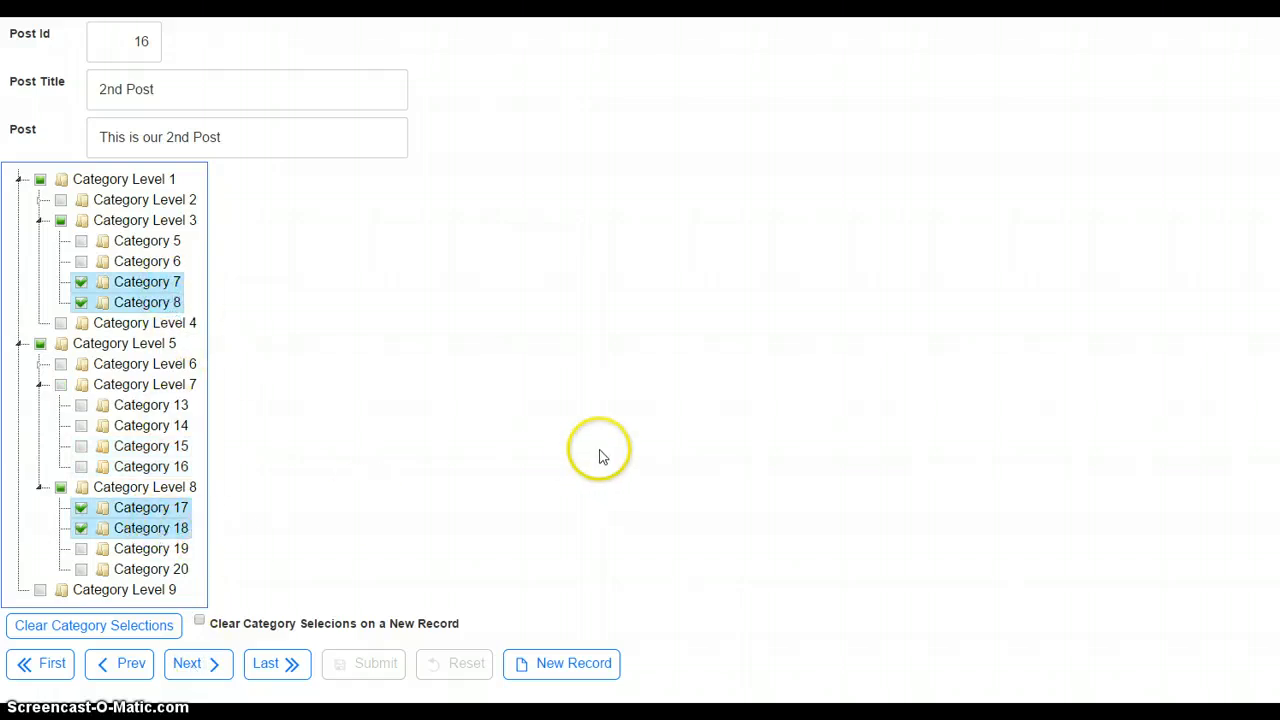
pyautogui.moveTo(600, 448)
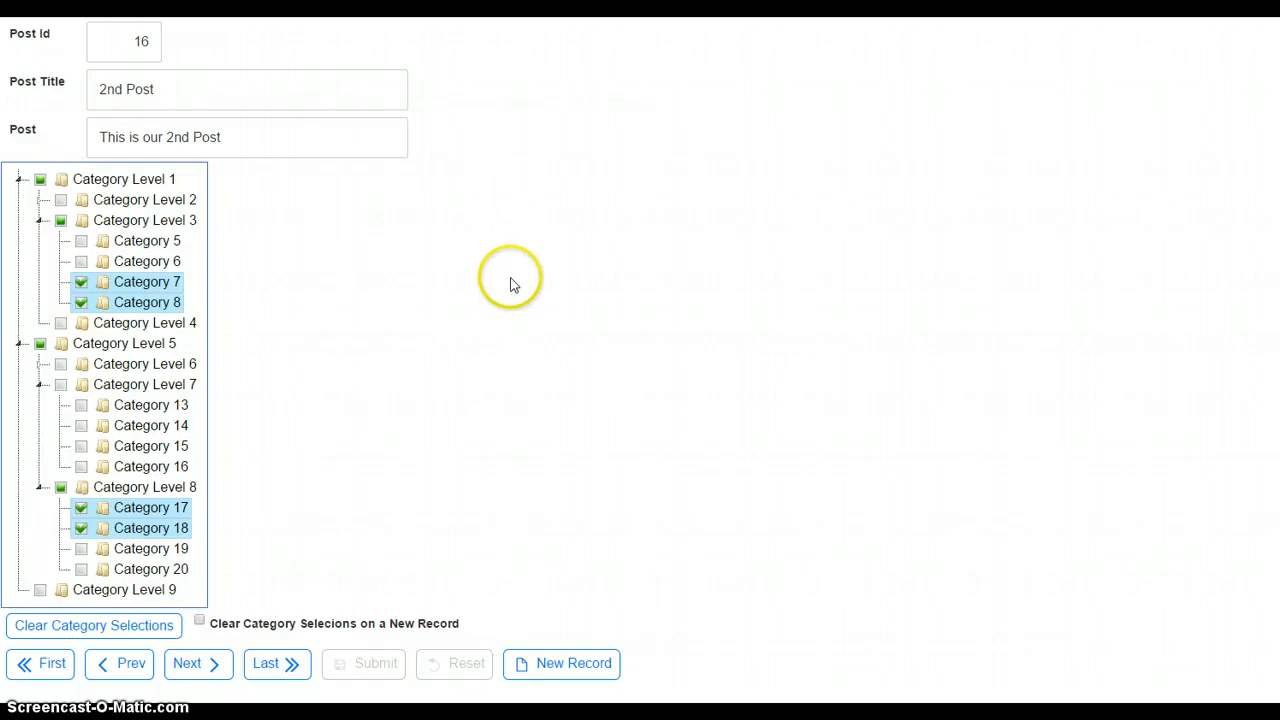
pyautogui.moveTo(520, 276)
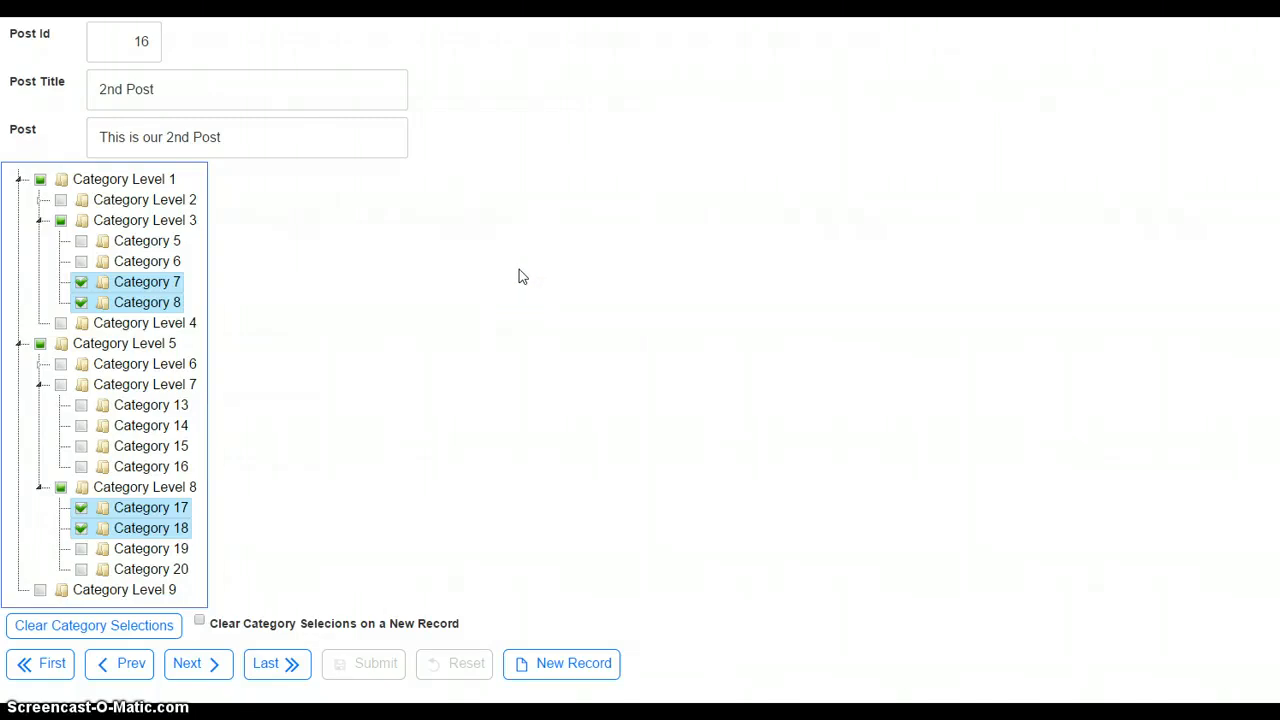
pyautogui.moveTo(200, 620)
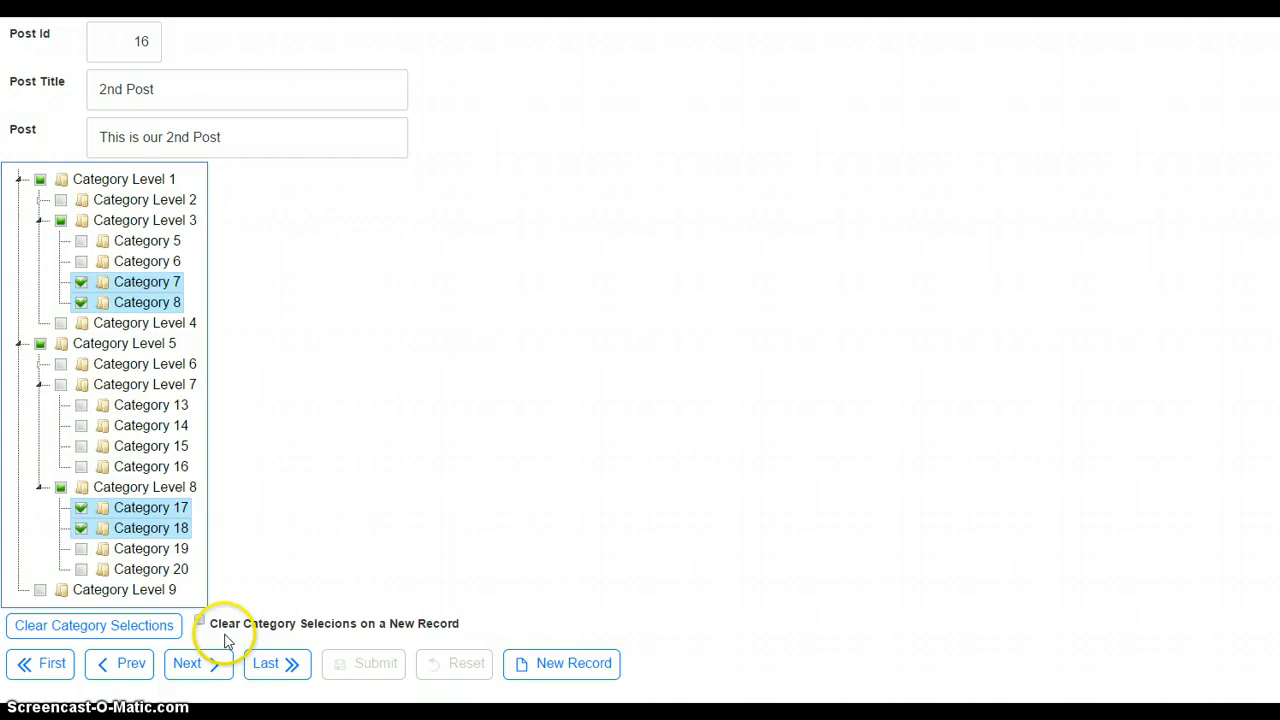
pyautogui.moveTo(572, 664)
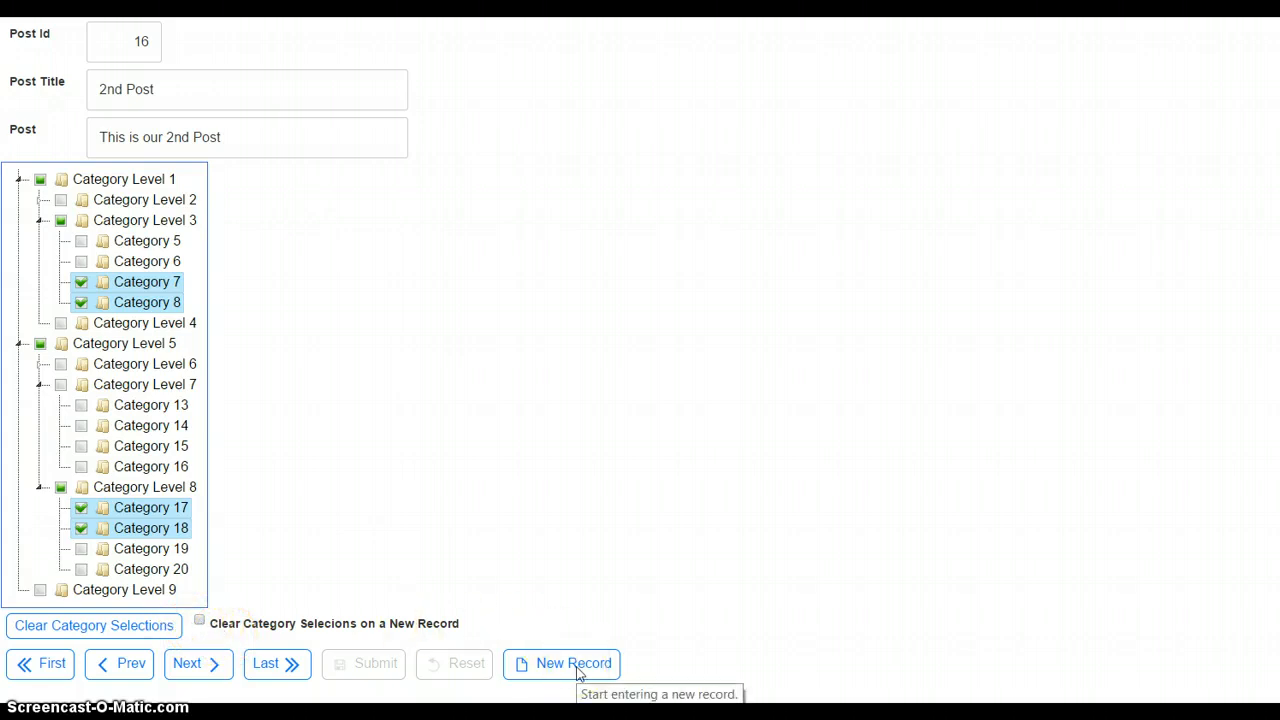
# Begin a blank new post record with no categories ticked
pyautogui.click(560, 664)
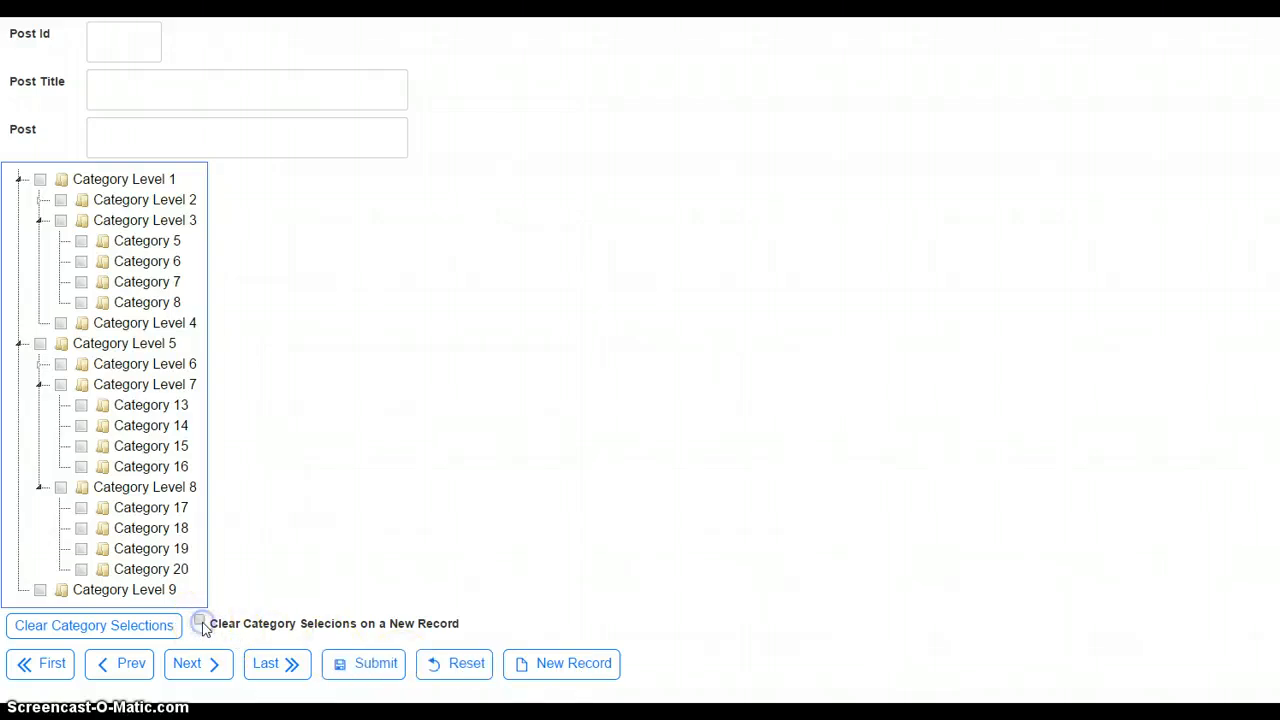
pyautogui.click(200, 620)
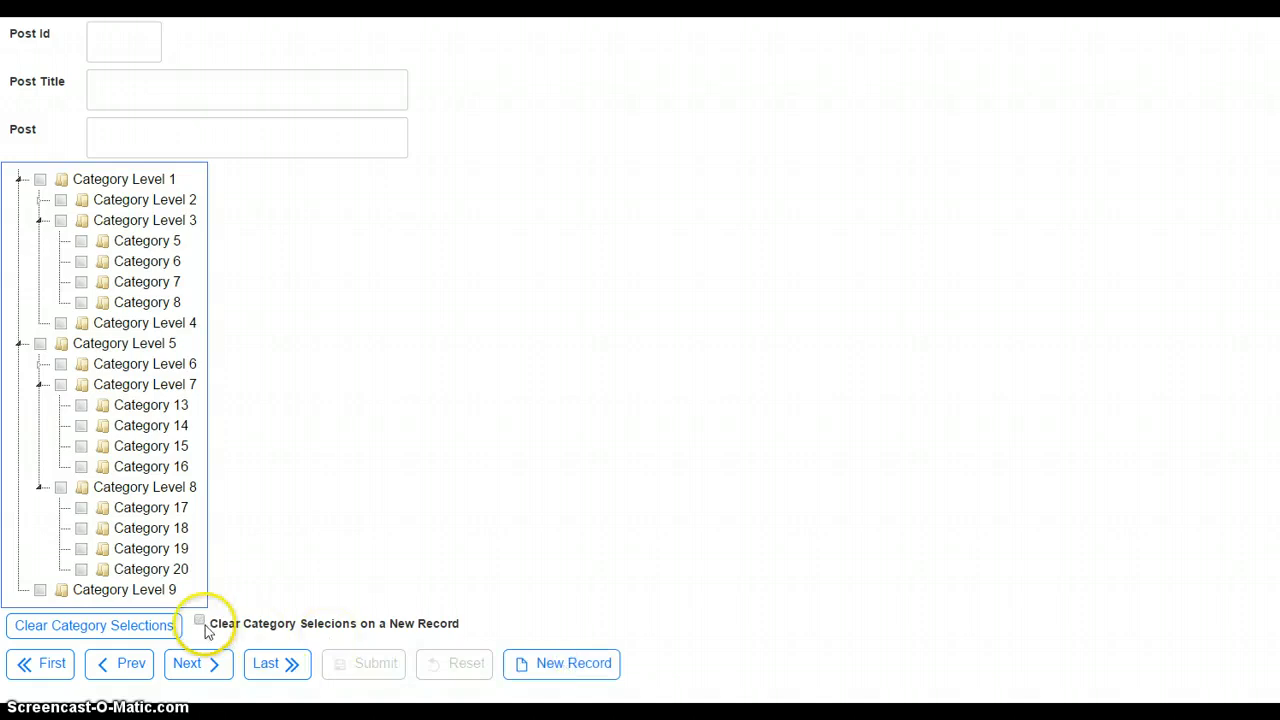
# Enable clearing categories on new records and tick Categories 6–8 and 14–16
pyautogui.click(80, 424)
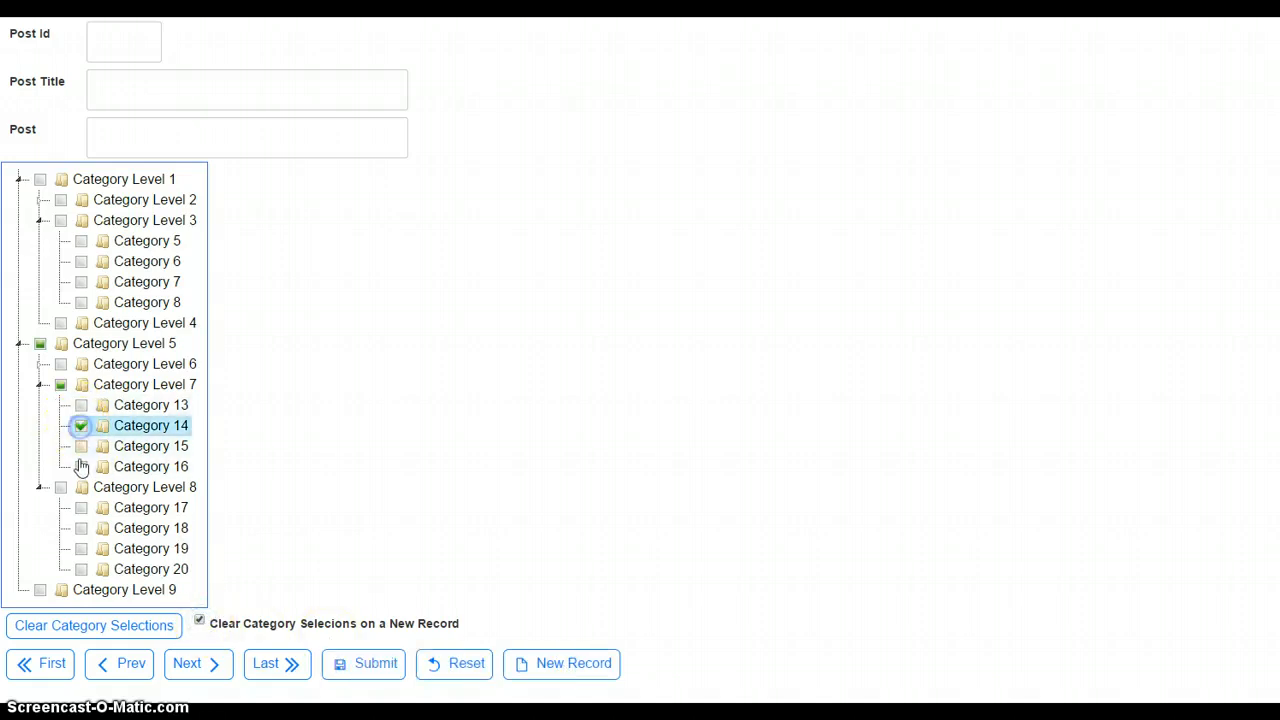
pyautogui.click(80, 468)
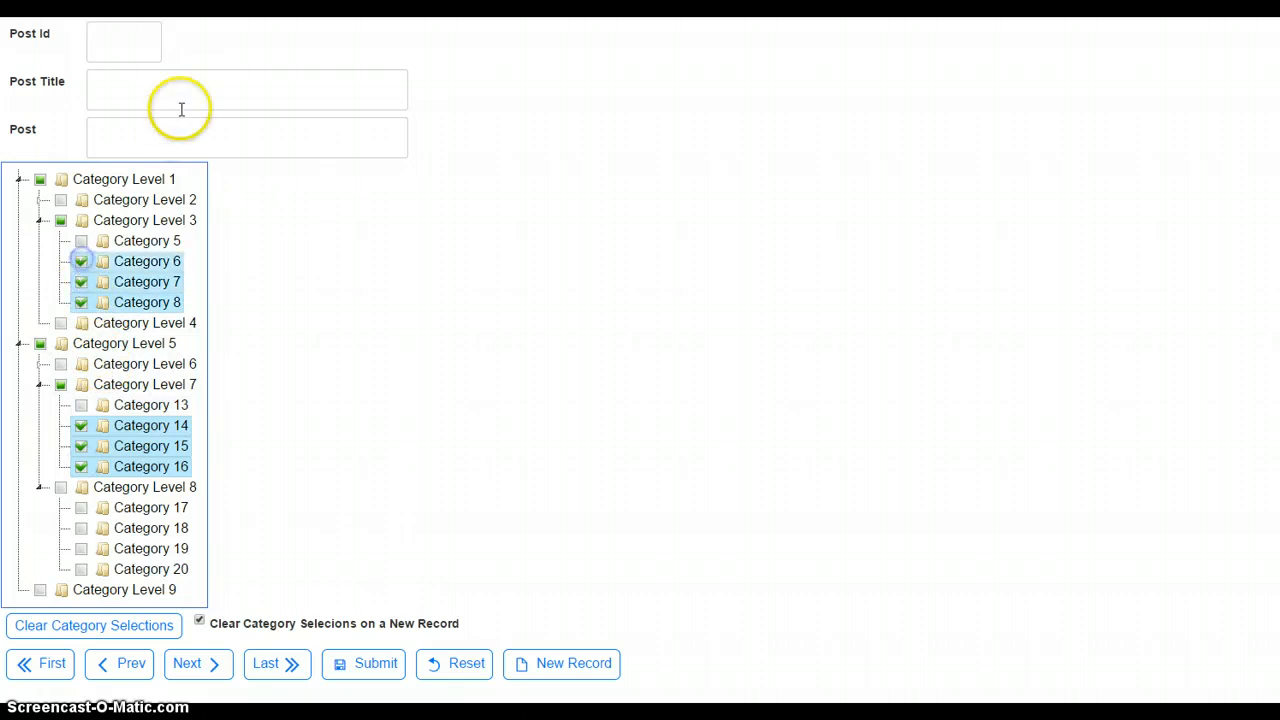
# Enter the title '3rd Post' and body 'Post information for the 3rd'
pyautogui.write('3')
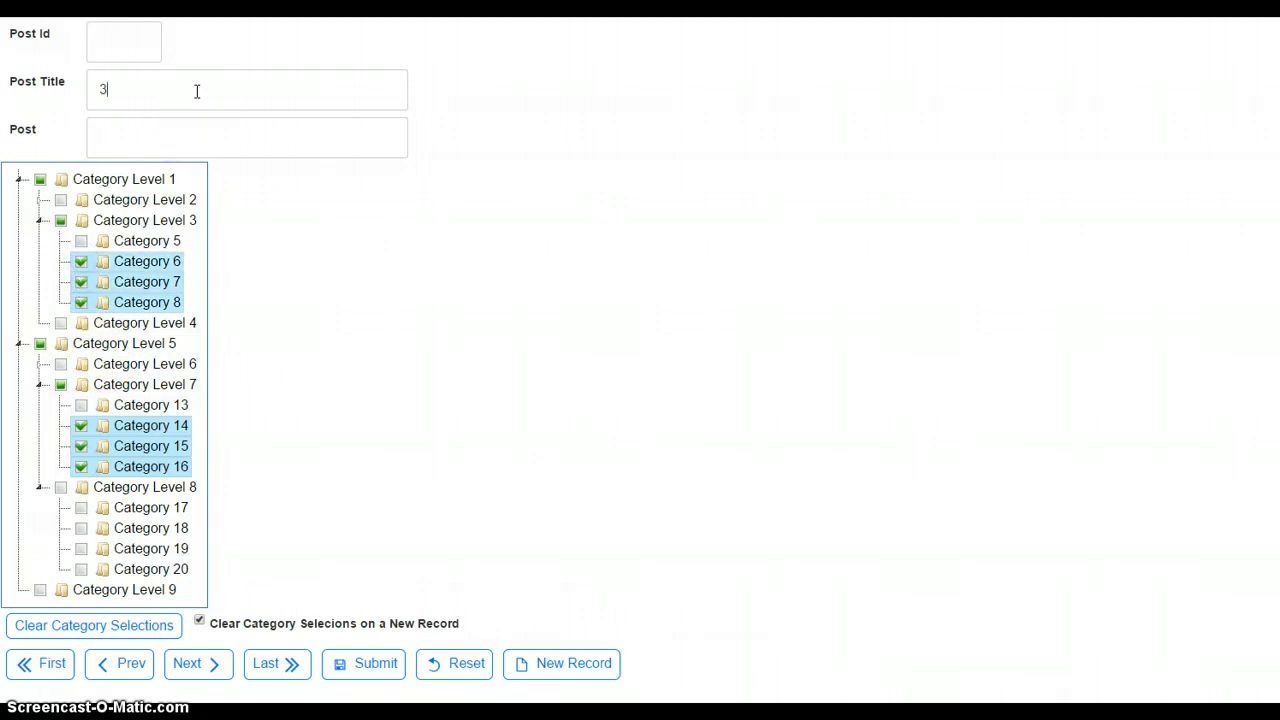
pyautogui.write('rd Post')
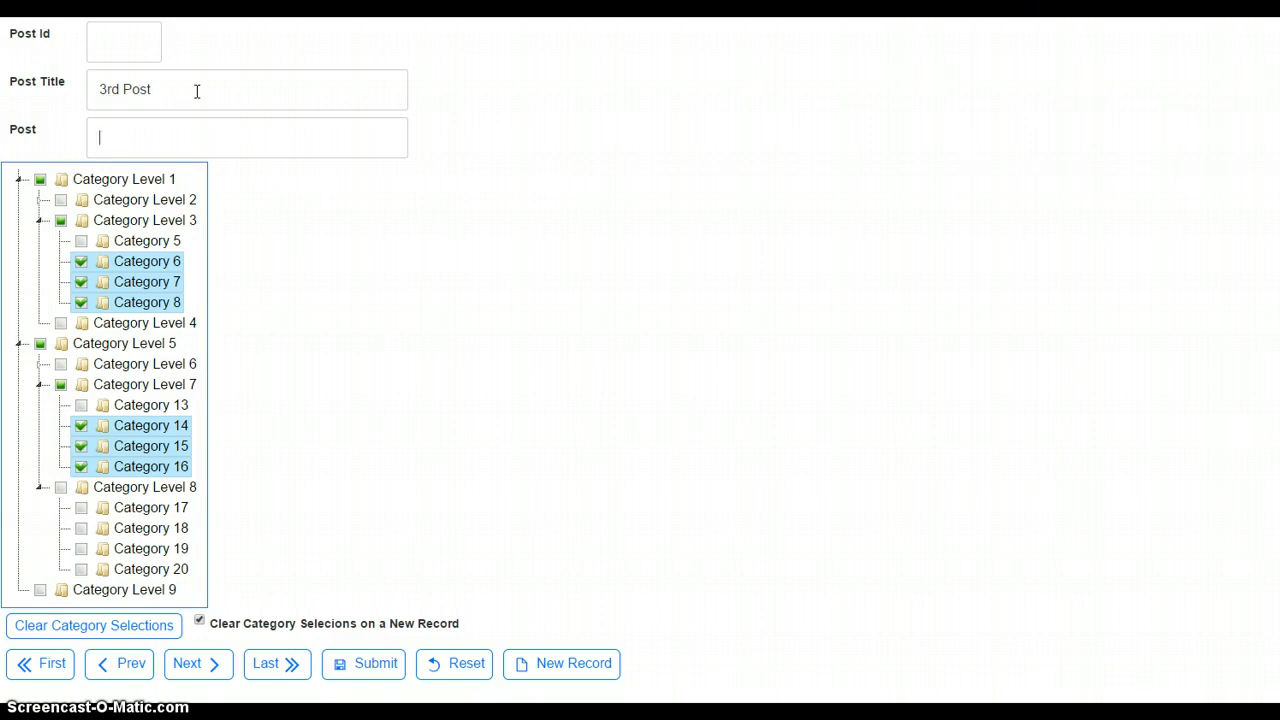
pyautogui.write('Post infor')
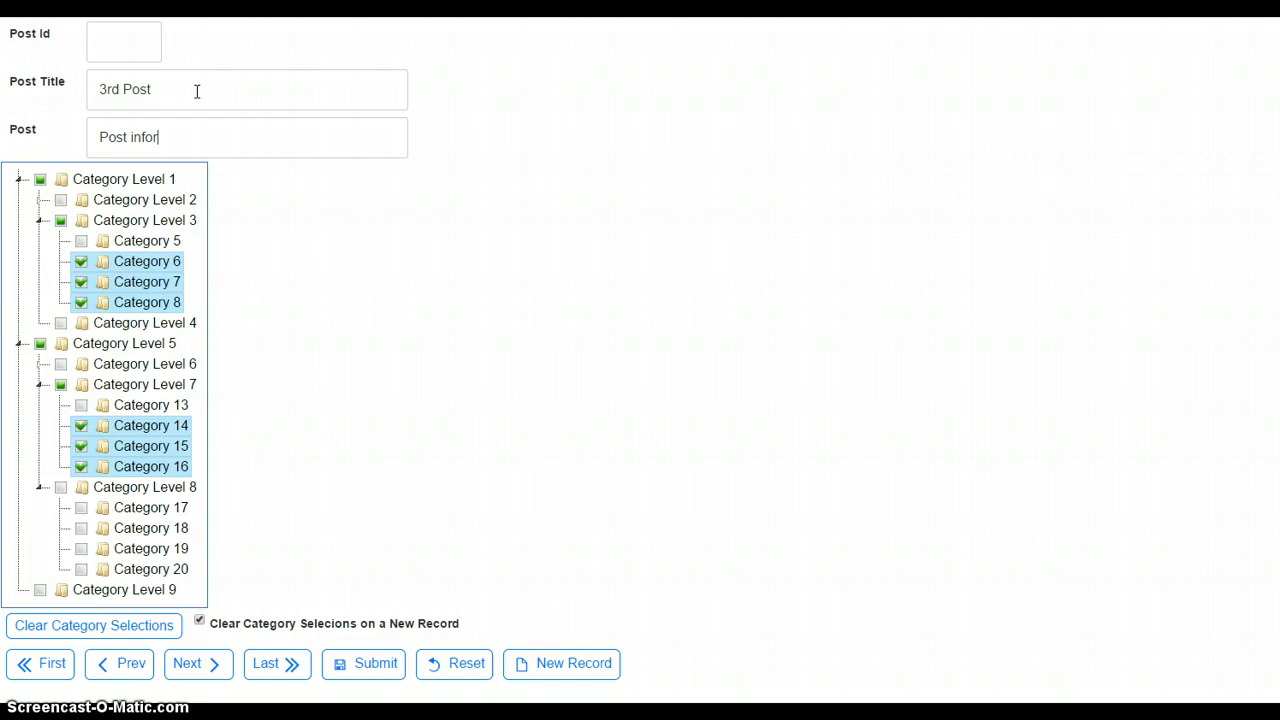
pyautogui.press('BackSpace')
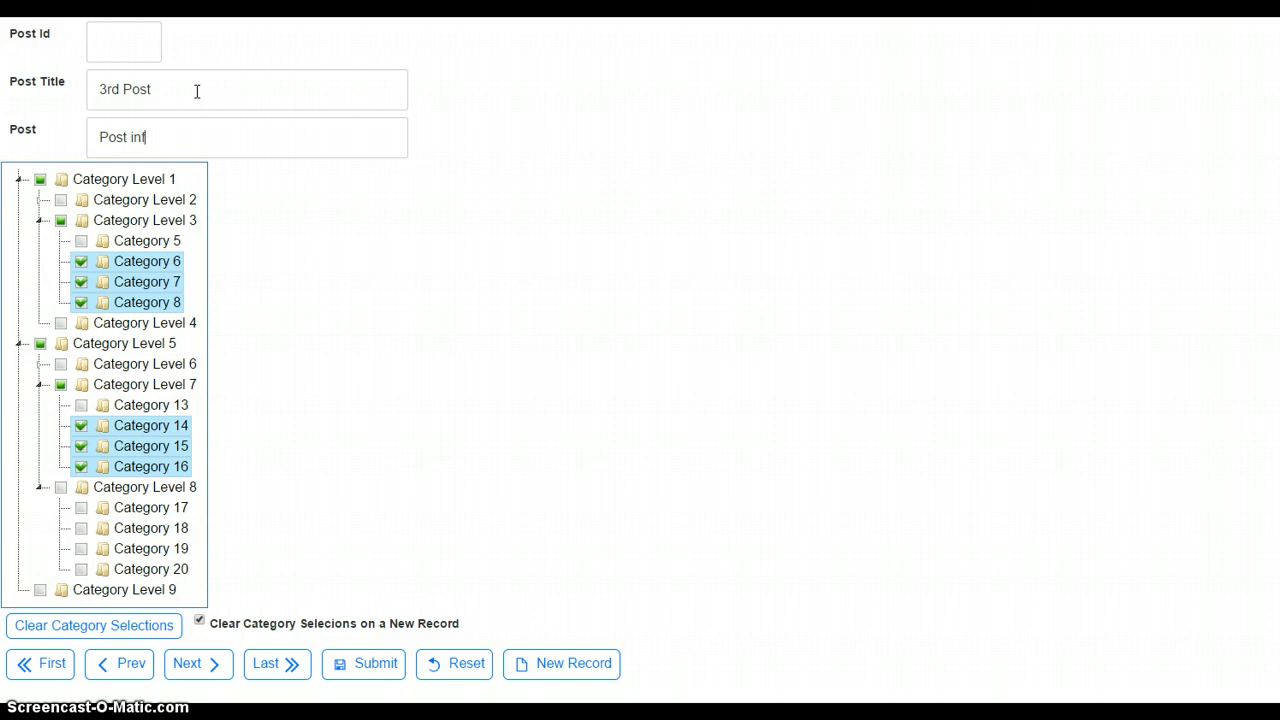
pyautogui.write('ormation for the 3rd post')
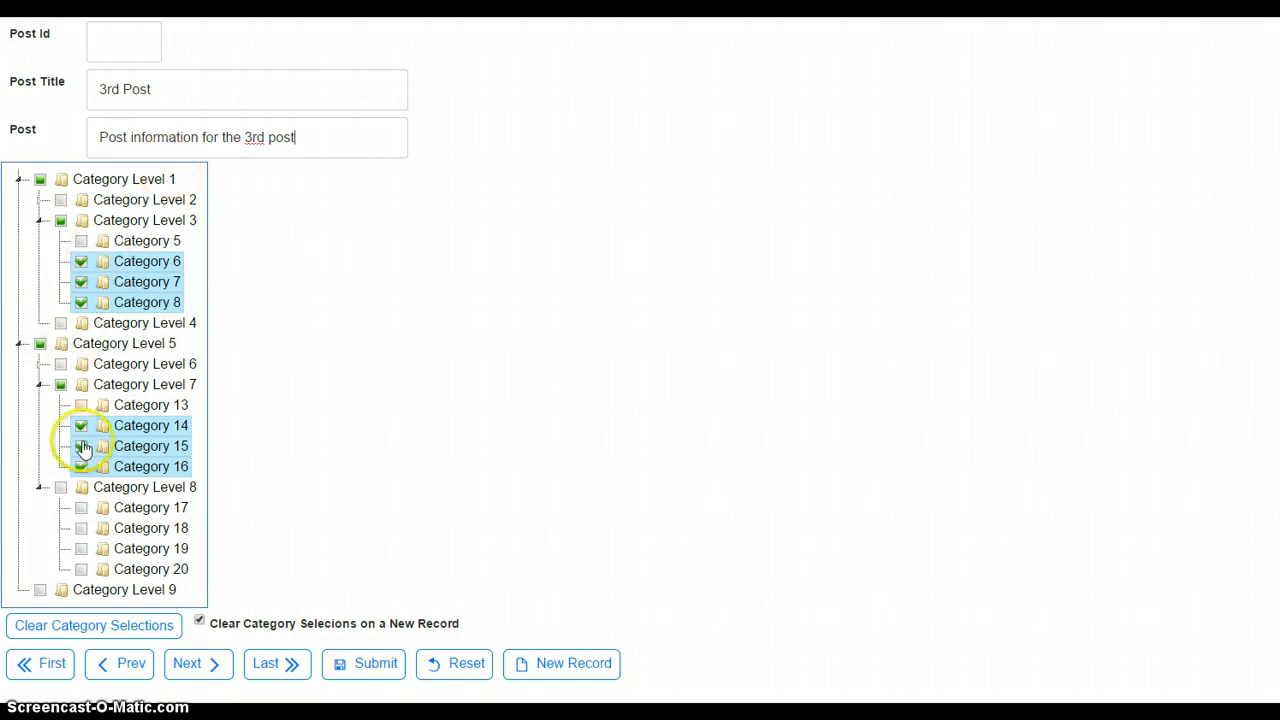
# Clear the picks, then tick Category 5 and all of Category Level 2 (Categories 1–4)
pyautogui.click(92, 624)
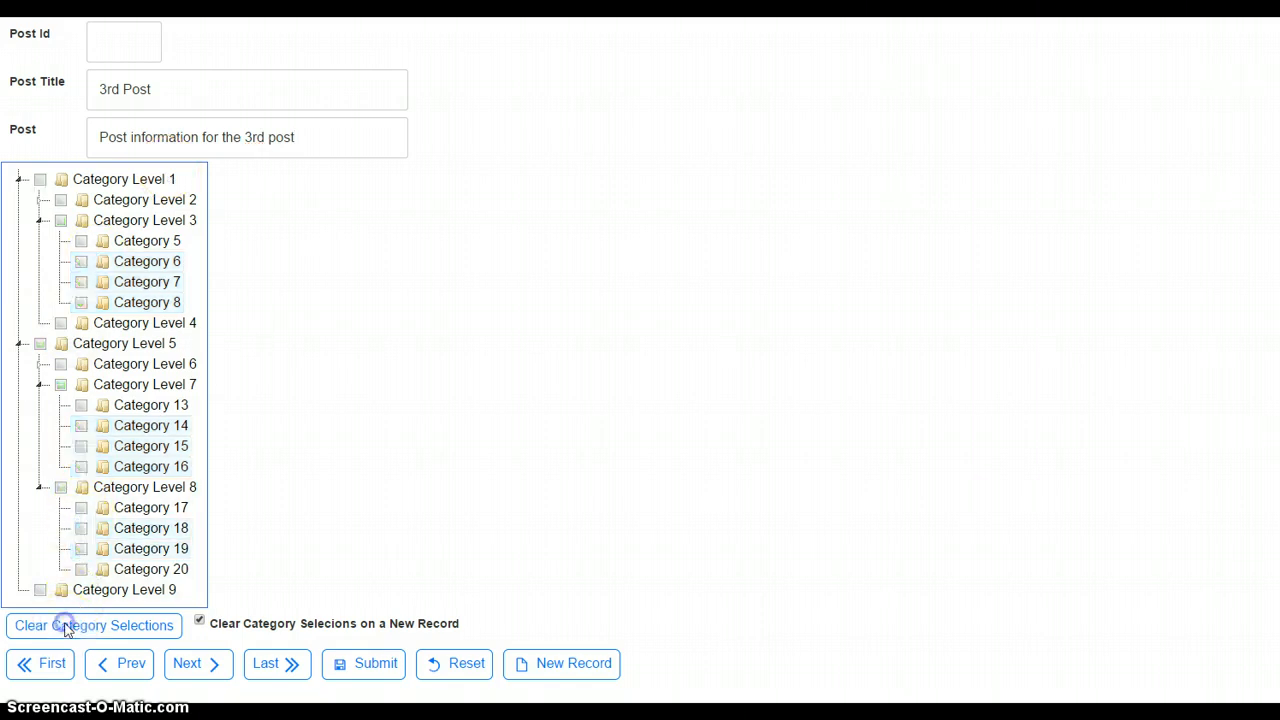
pyautogui.click(80, 240)
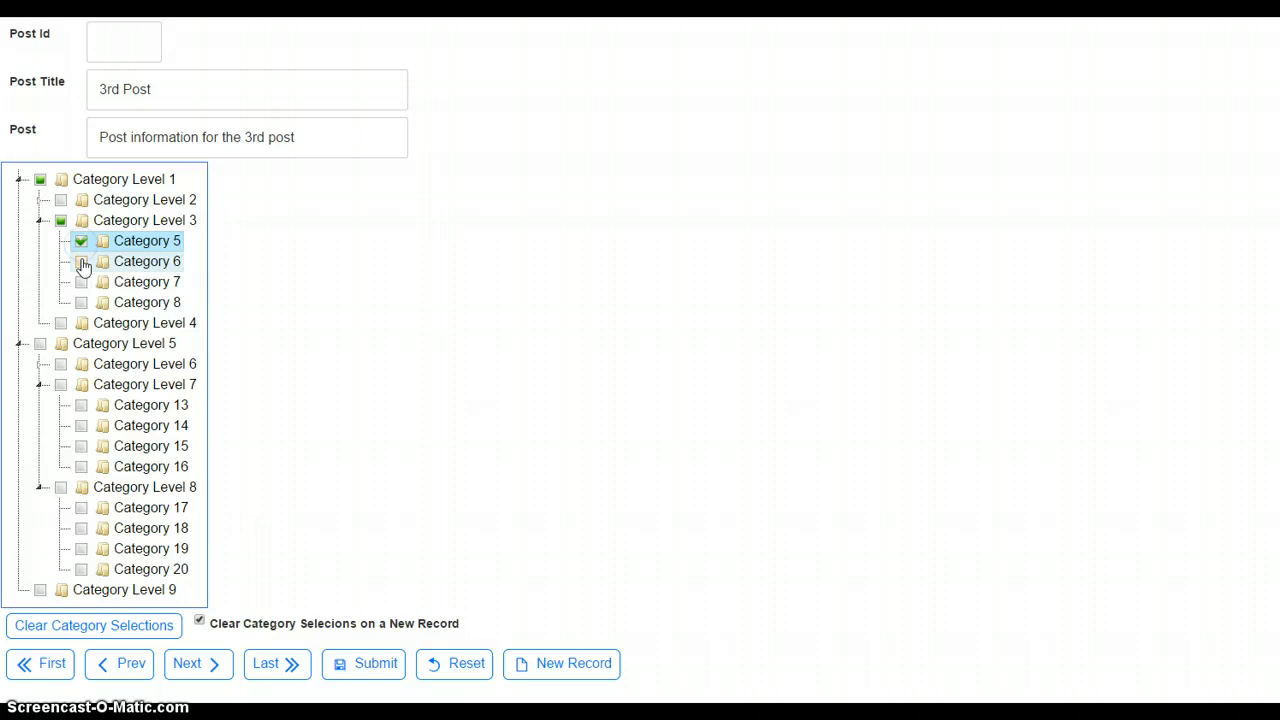
pyautogui.click(44, 200)
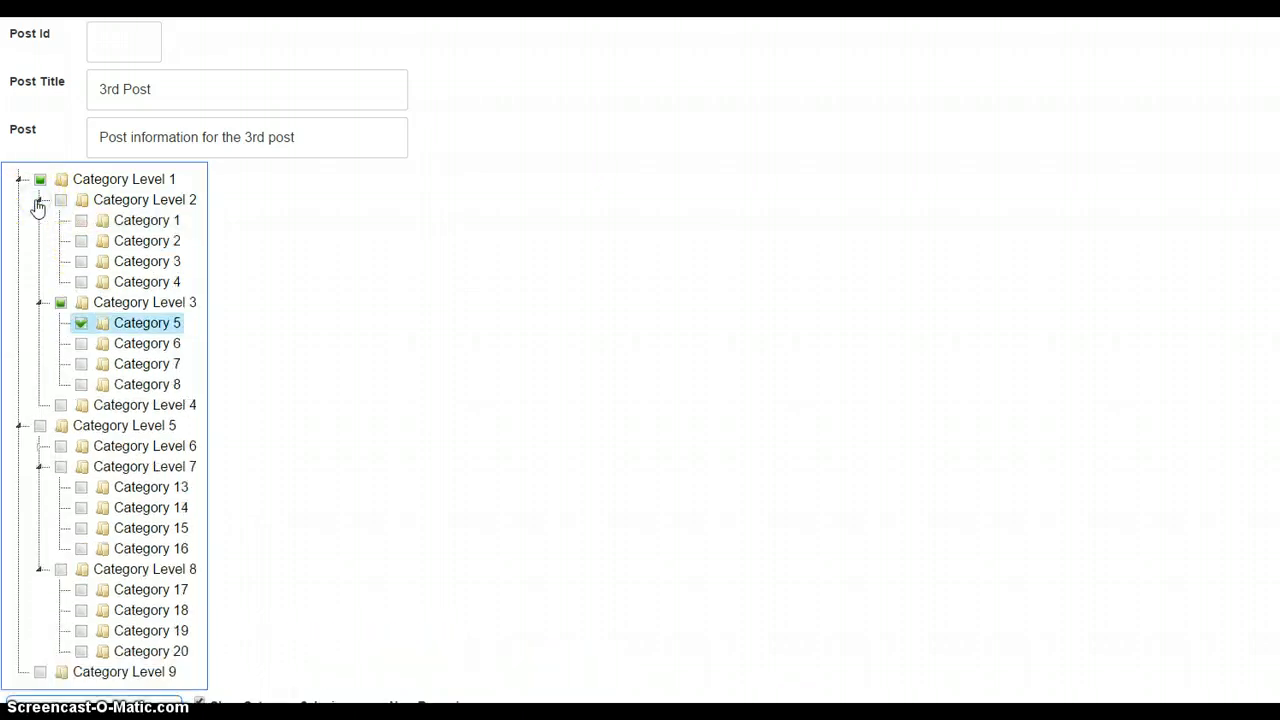
pyautogui.click(60, 200)
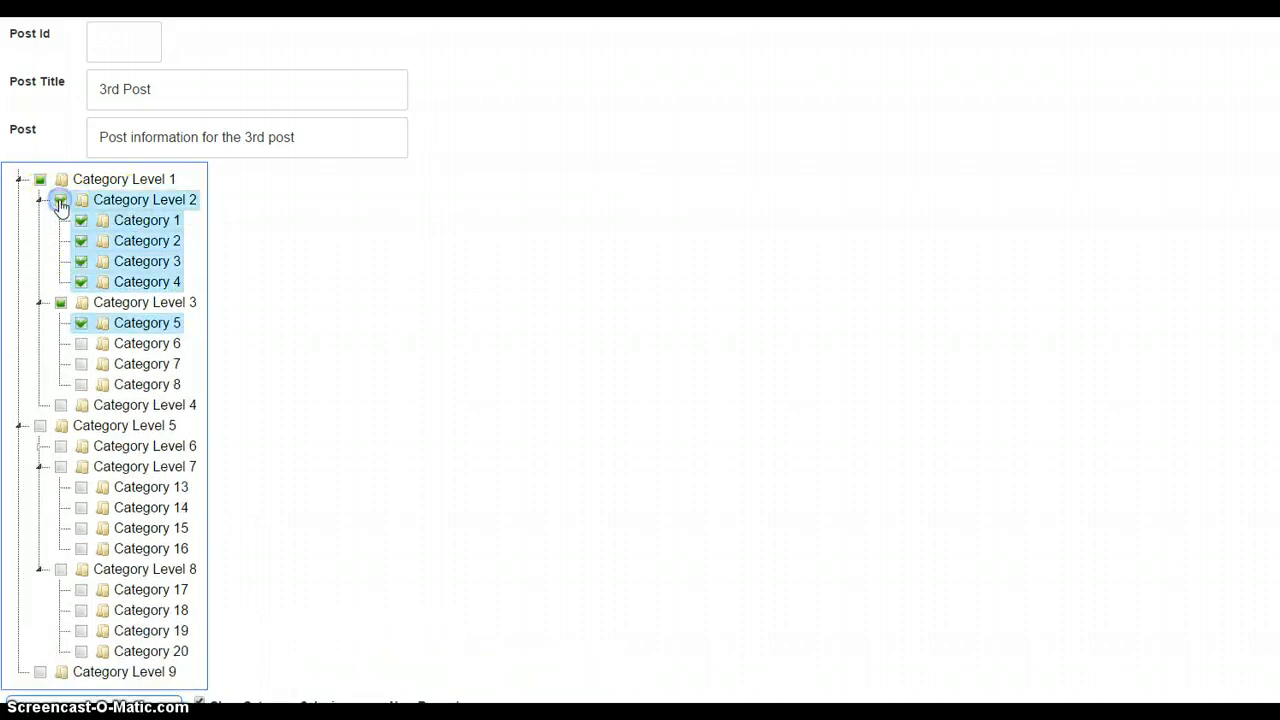
pyautogui.click(60, 200)
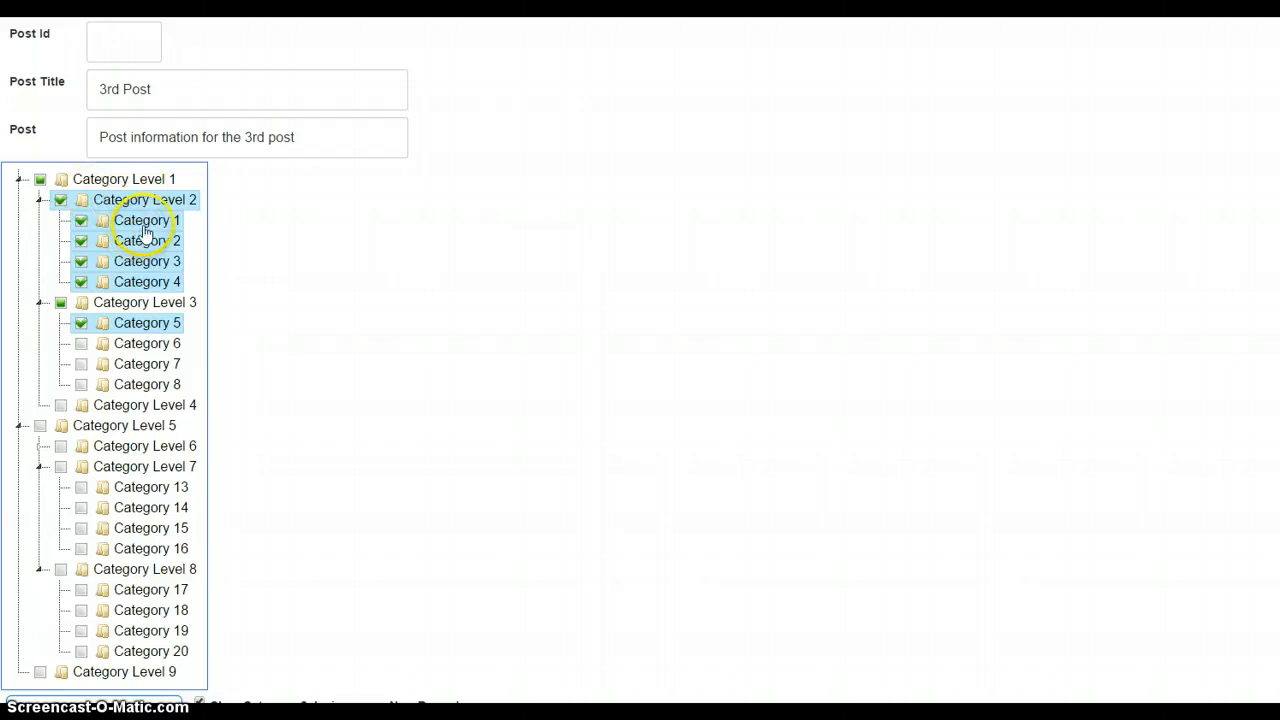
pyautogui.moveTo(780, 560)
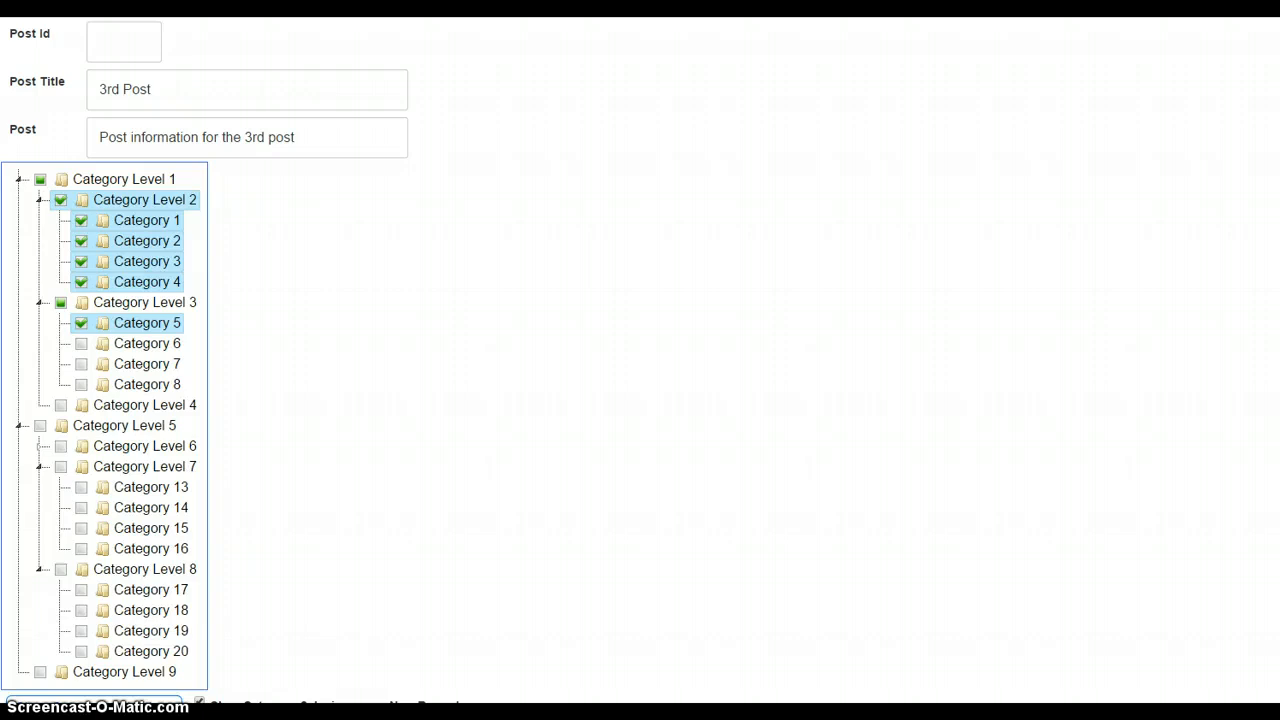
# Submit the 3rd Post as record 17 and navigate back to record 15, First Post
pyautogui.write('17')
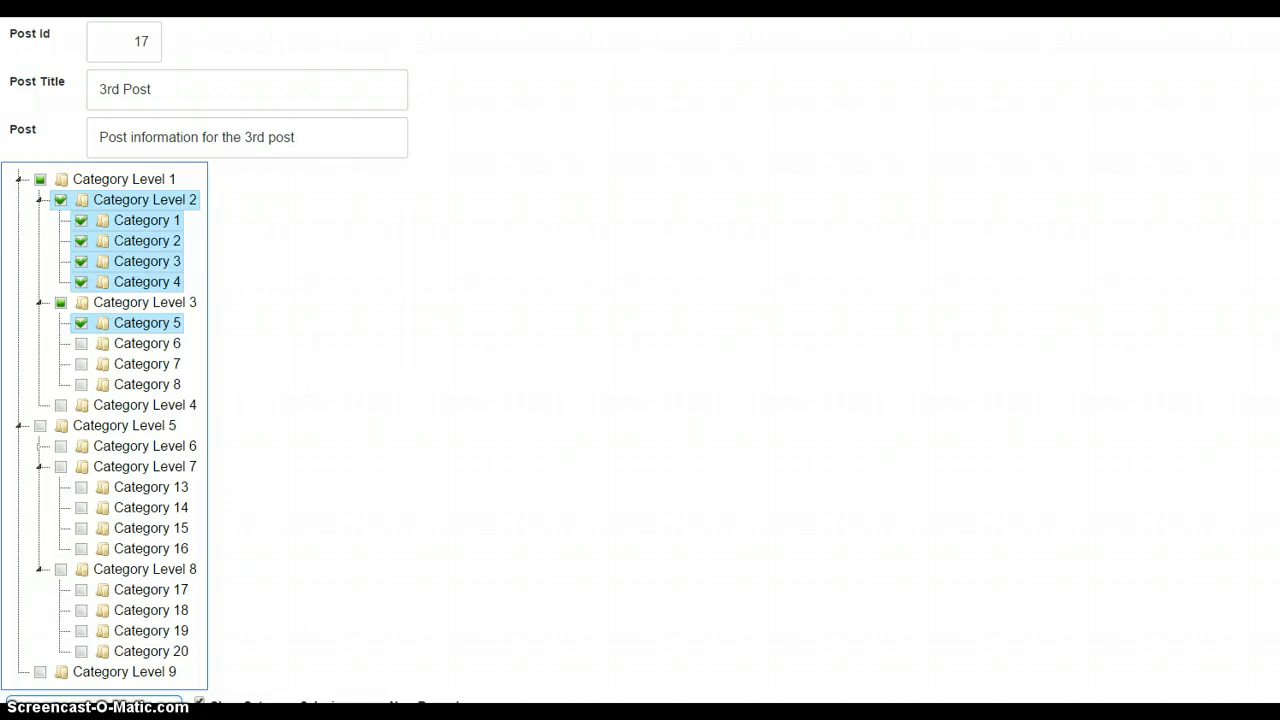
pyautogui.click(40, 200)
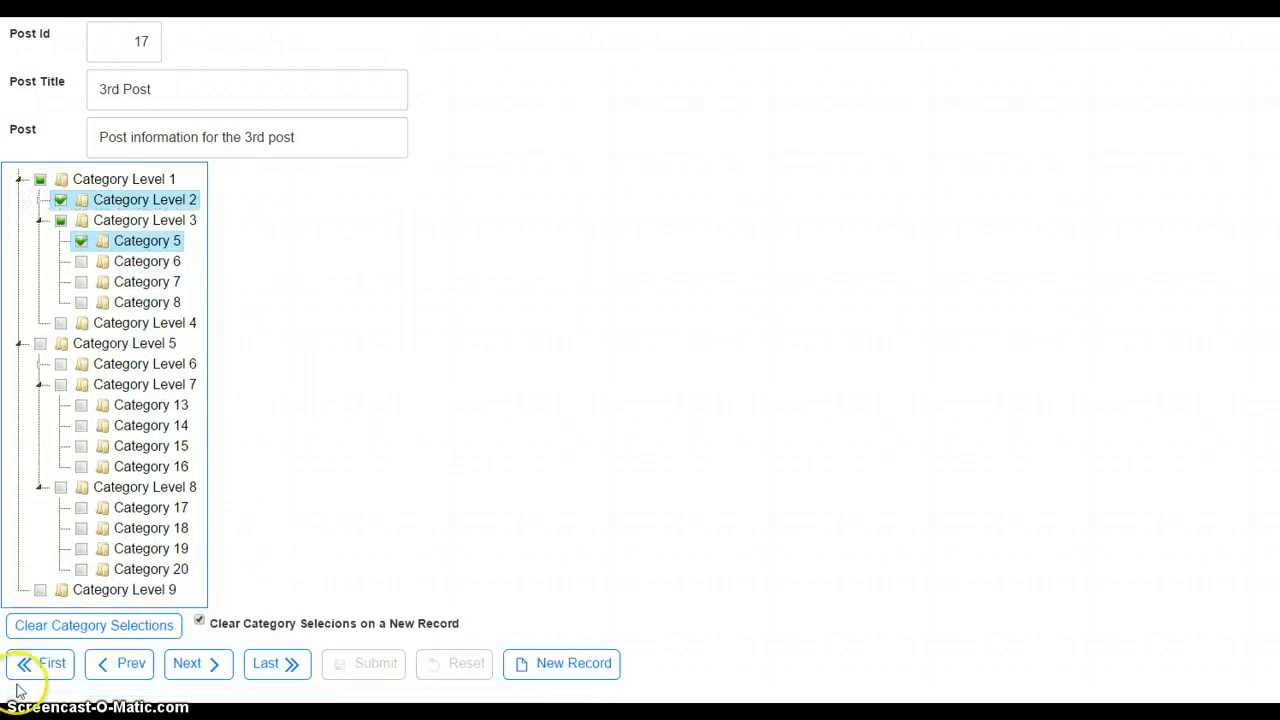
pyautogui.click(44, 664)
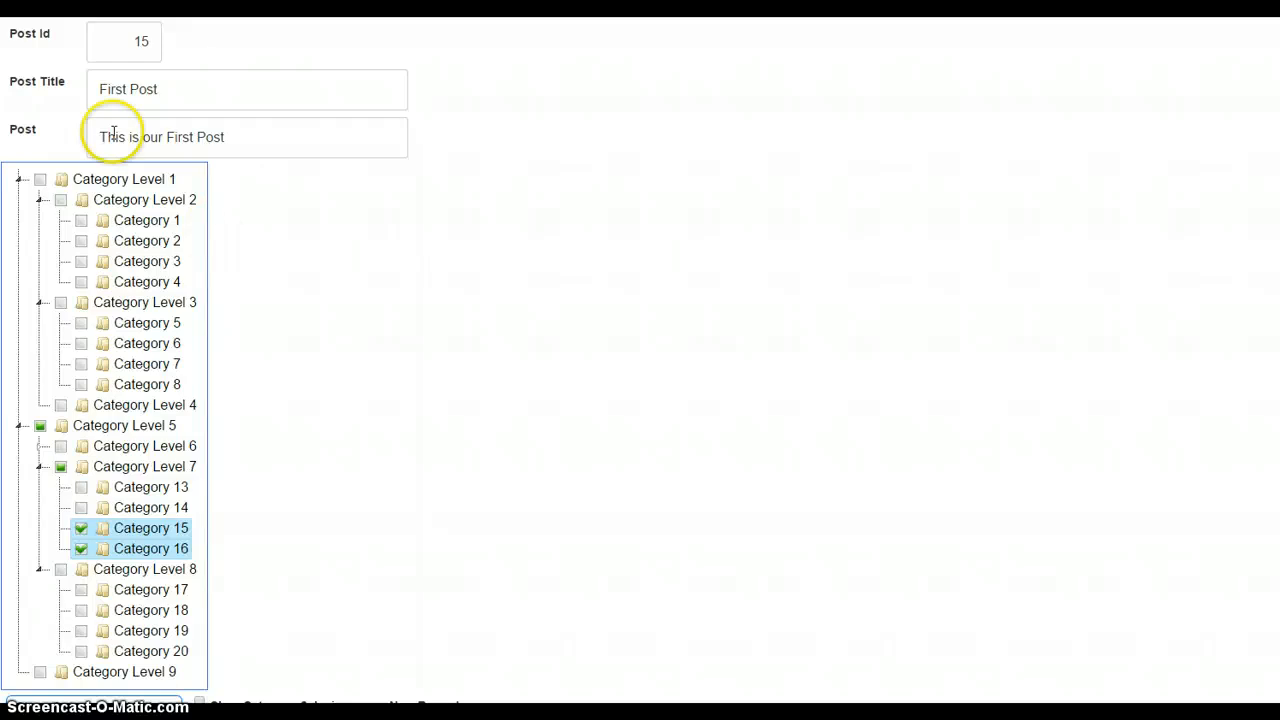
pyautogui.click(38, 200)
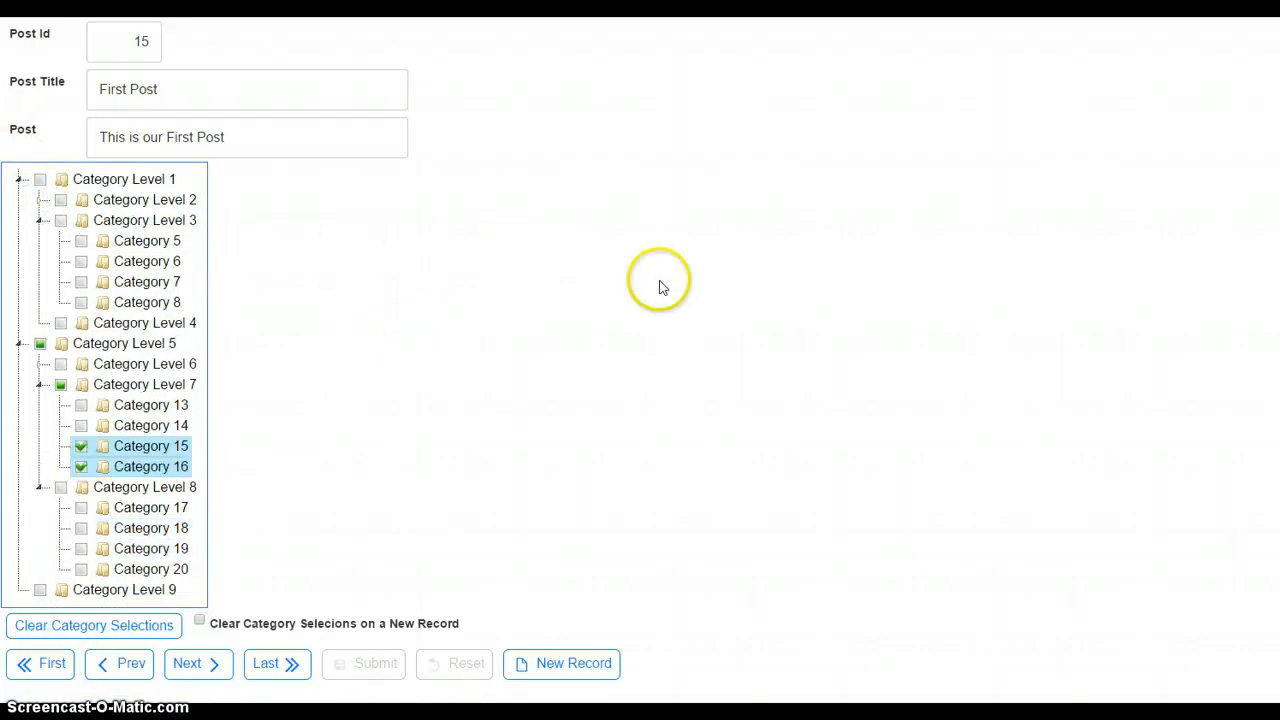
pyautogui.moveTo(664, 290)
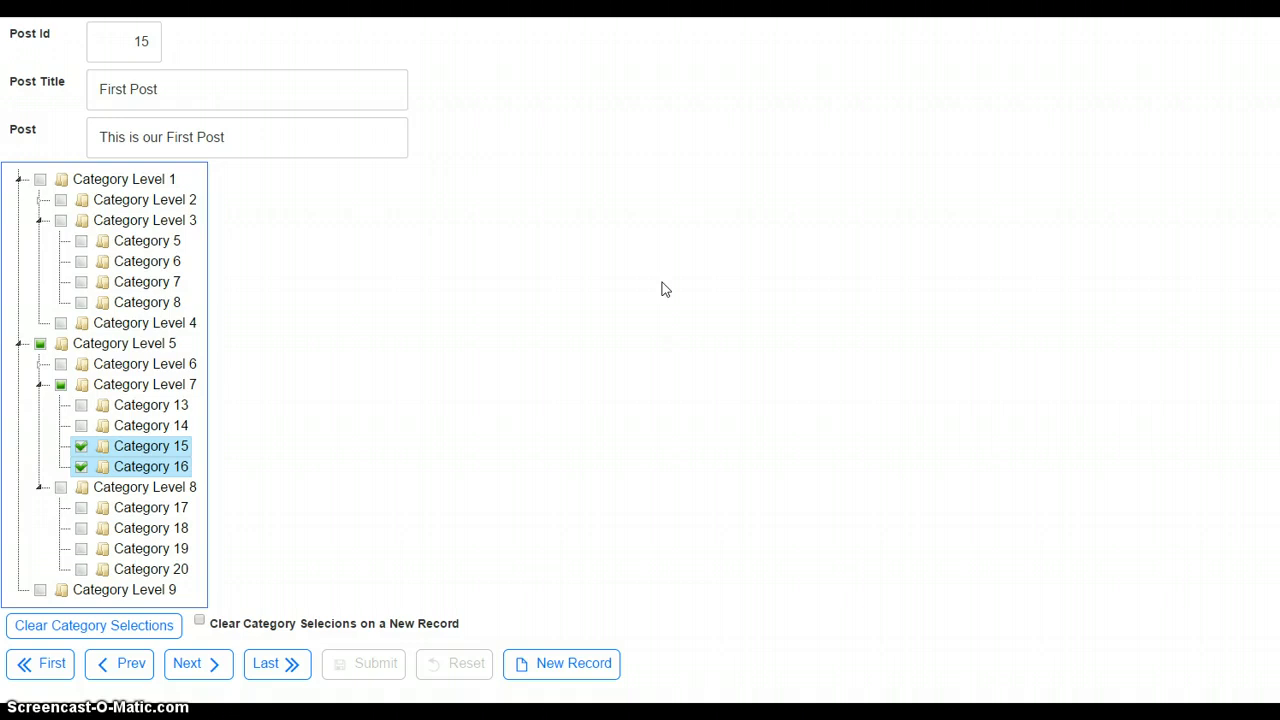